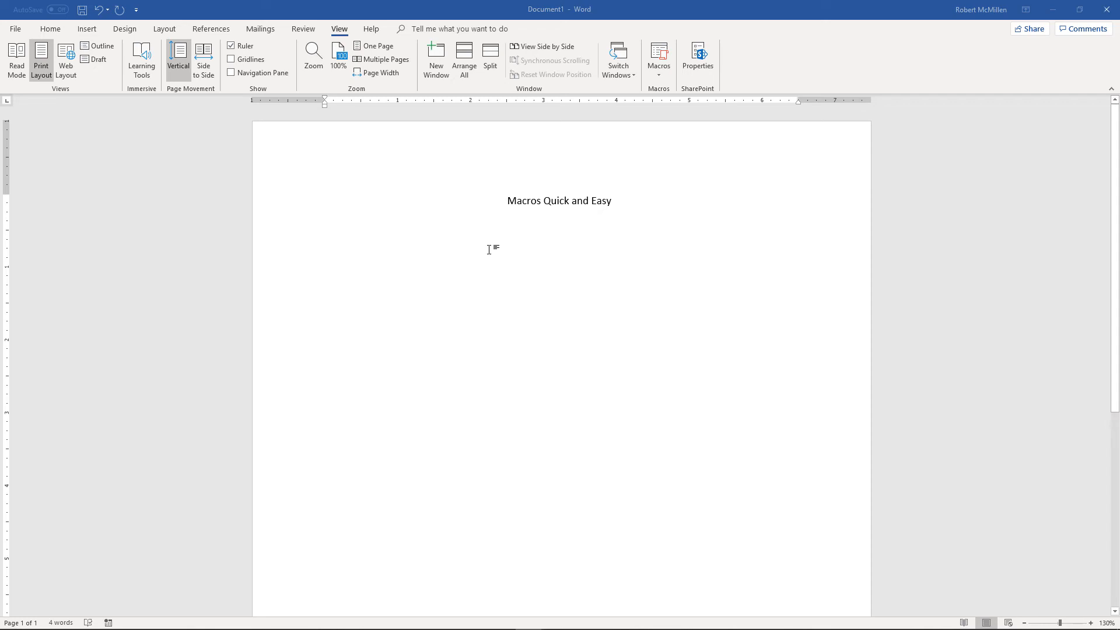
With the cursor below the title, view the saved-macros list from the View ribbon
{"action": "left_click", "coordinate": [326, 246]}
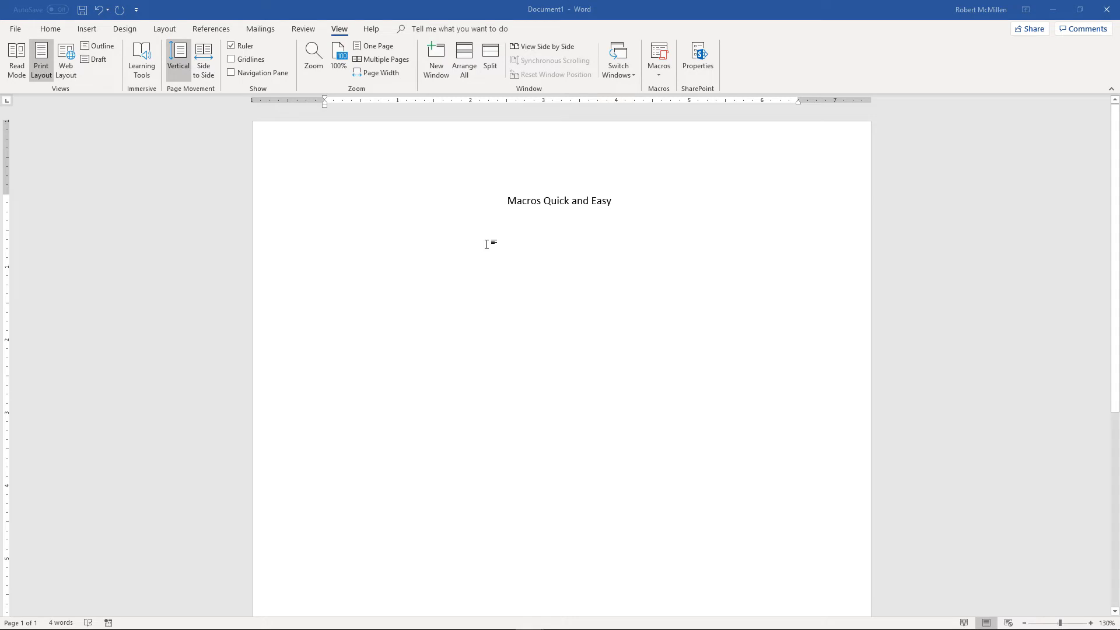
{"action": "mouse_move", "coordinate": [627, 128]}
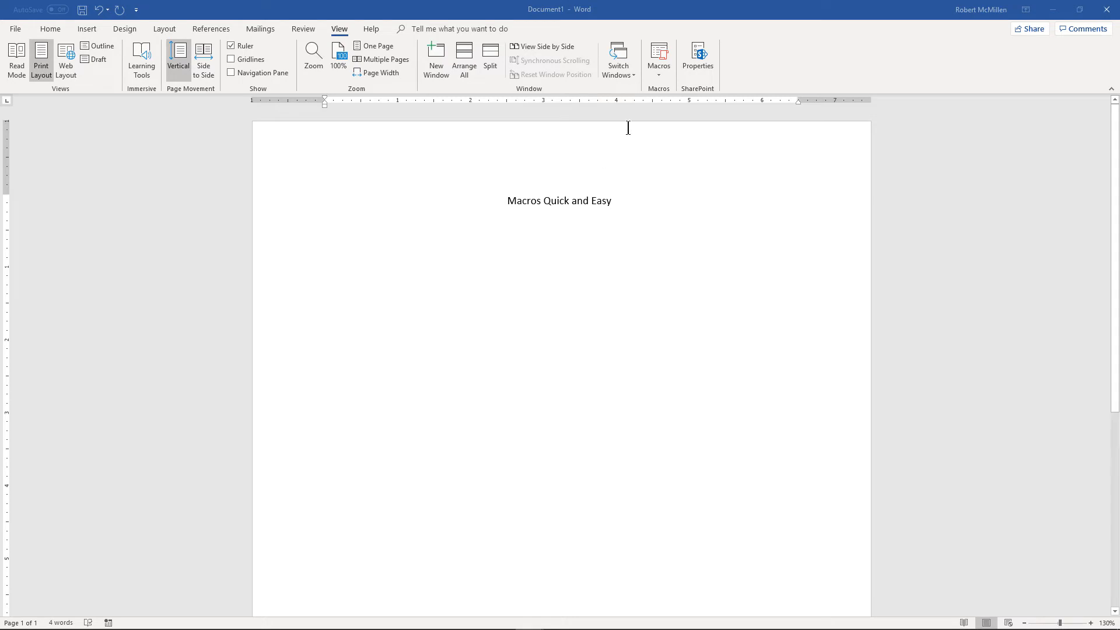
{"action": "mouse_move", "coordinate": [658, 61]}
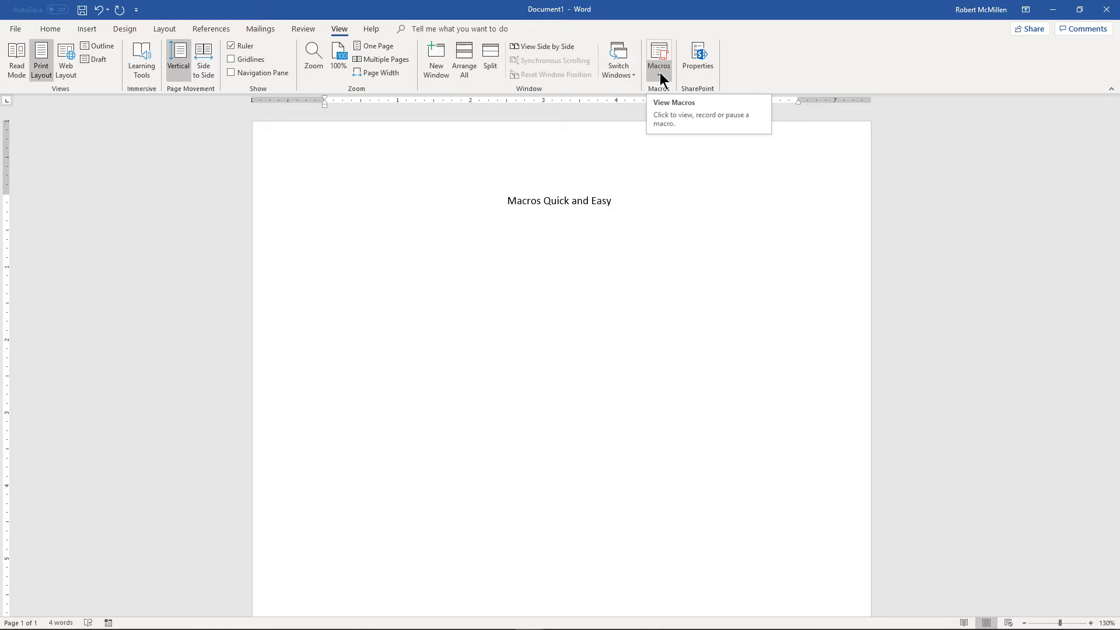
{"action": "left_click", "coordinate": [658, 60]}
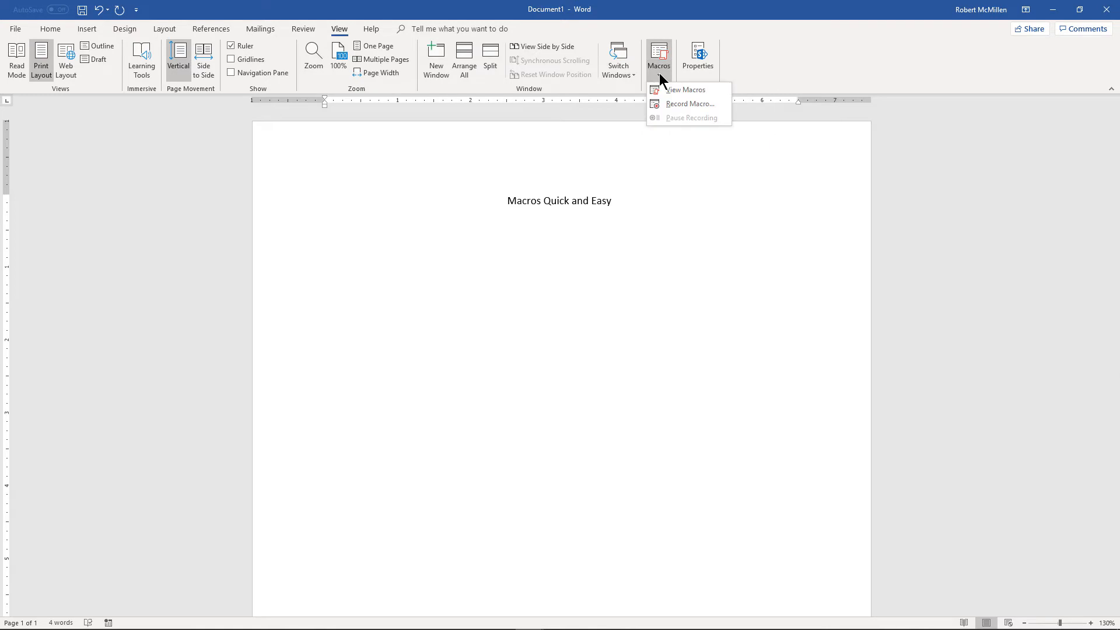
{"action": "mouse_move", "coordinate": [689, 104]}
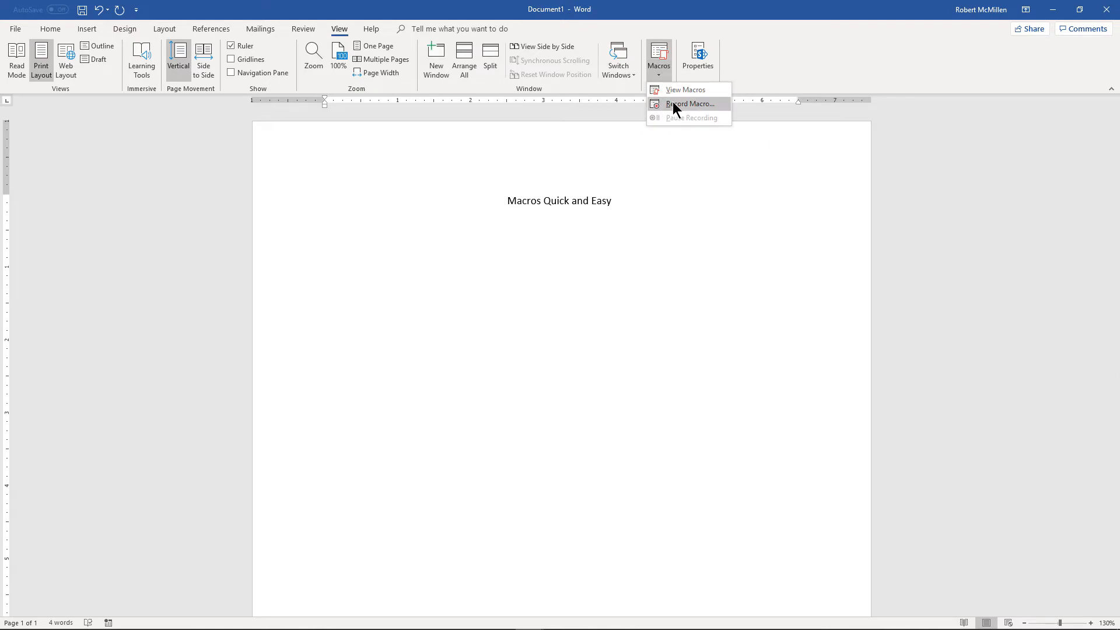
{"action": "left_click", "coordinate": [685, 90]}
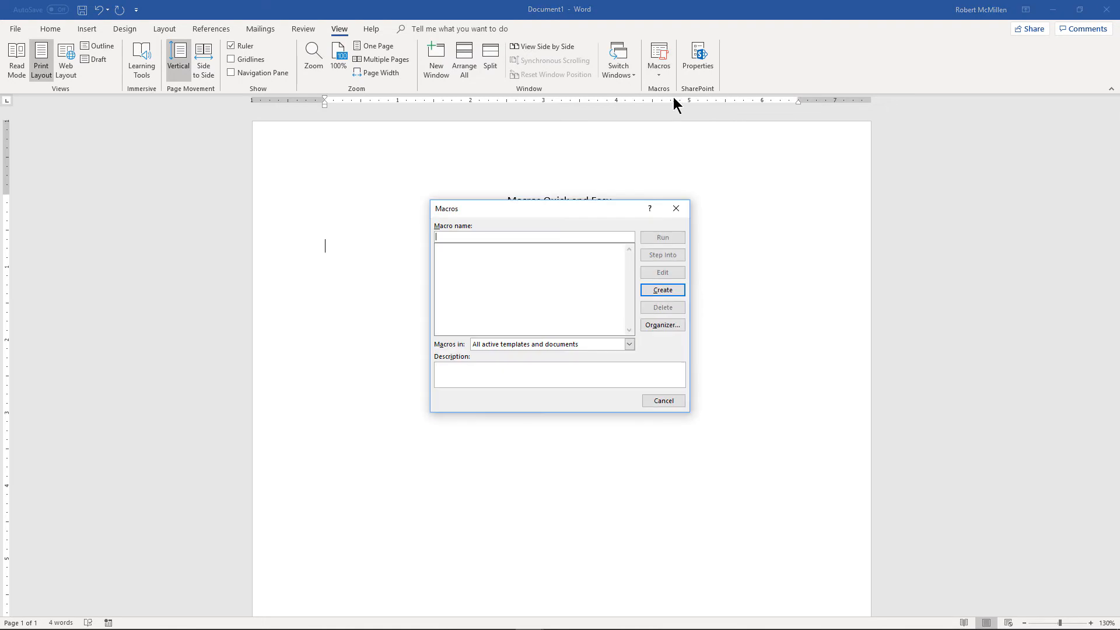
{"action": "mouse_move", "coordinate": [662, 400]}
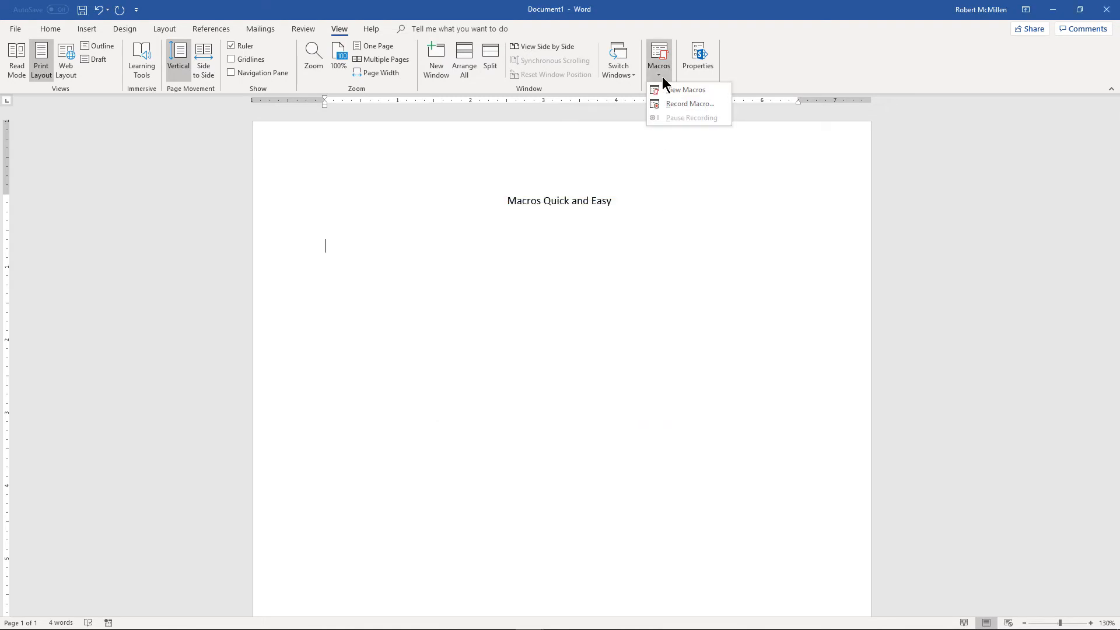
{"action": "mouse_move", "coordinate": [688, 104]}
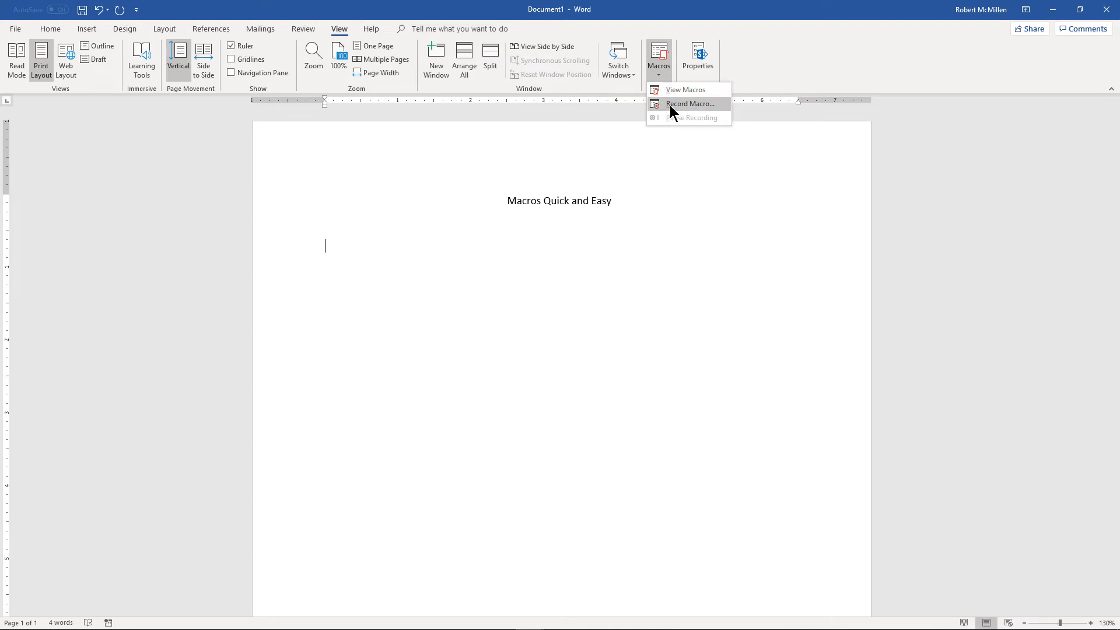
Record a new macro Macro1 triggered by the keyboard shortcut Alt+7
{"action": "left_click", "coordinate": [688, 104]}
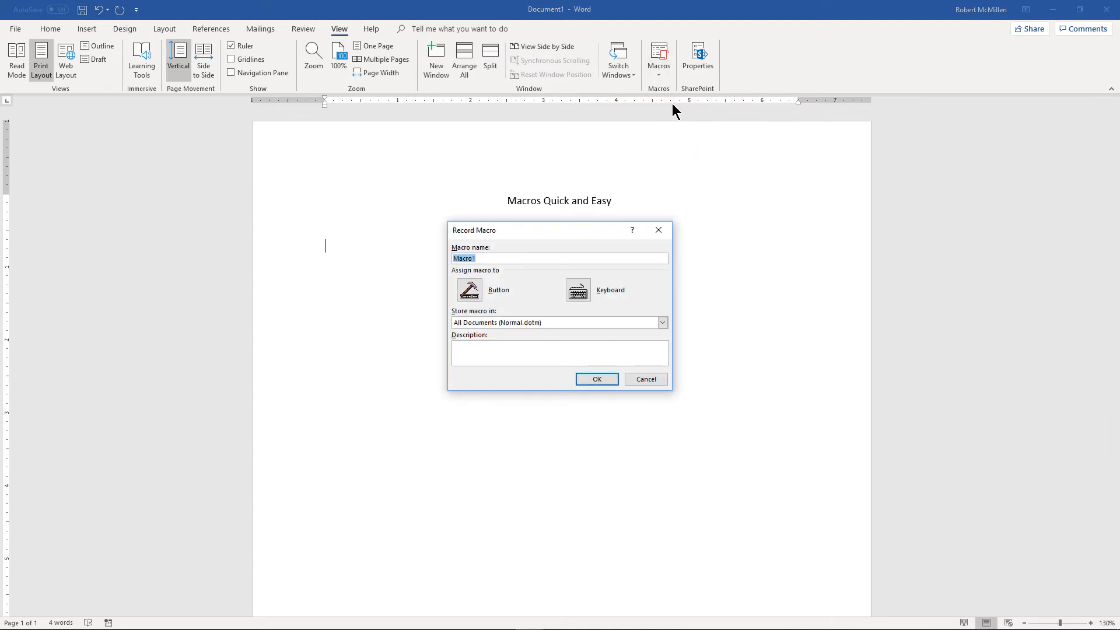
{"action": "mouse_move", "coordinate": [591, 273]}
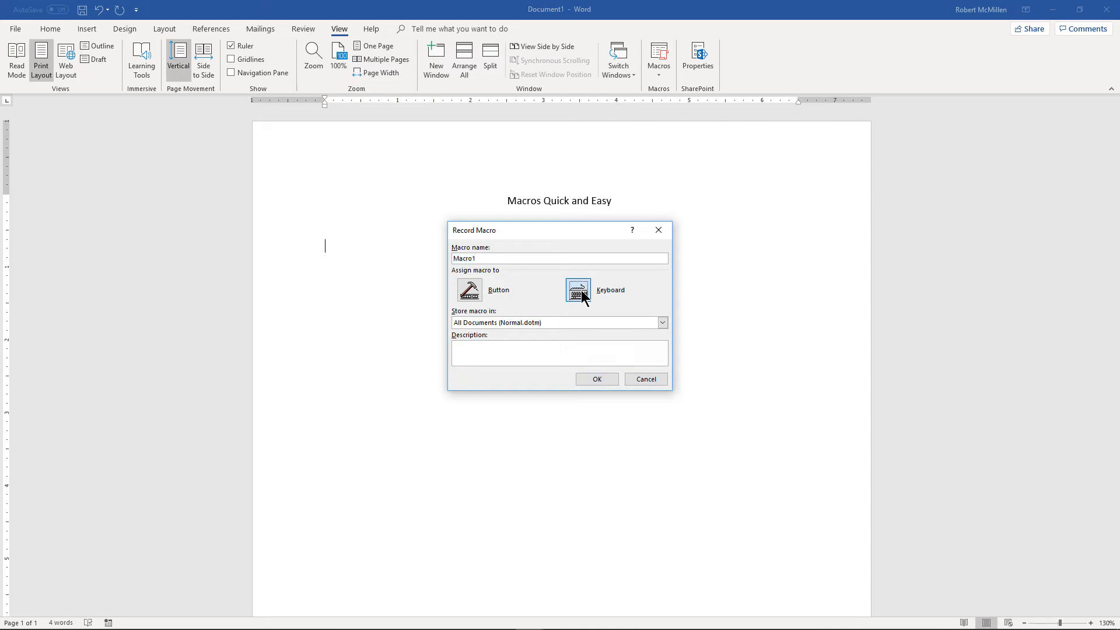
{"action": "left_click", "coordinate": [577, 290]}
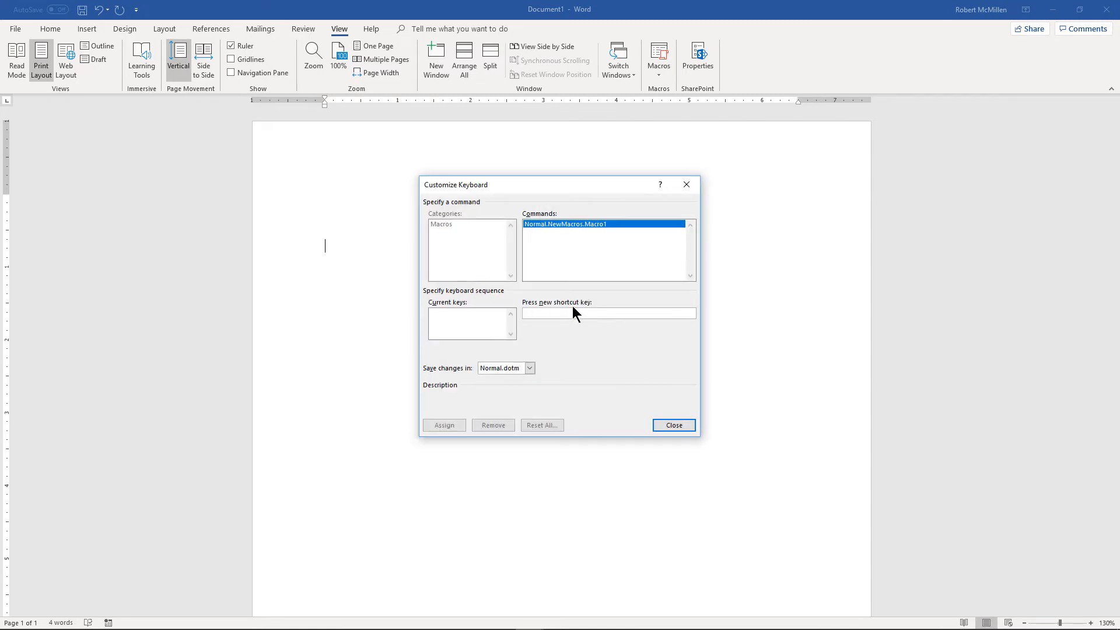
{"action": "type", "text": "Alt+7"}
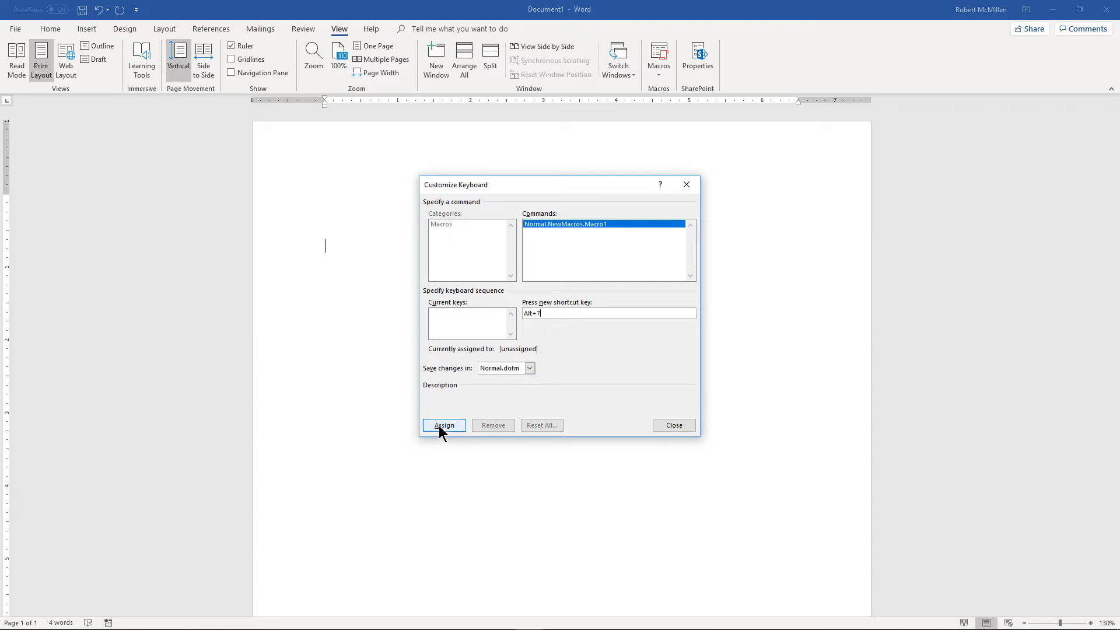
{"action": "left_click", "coordinate": [443, 425]}
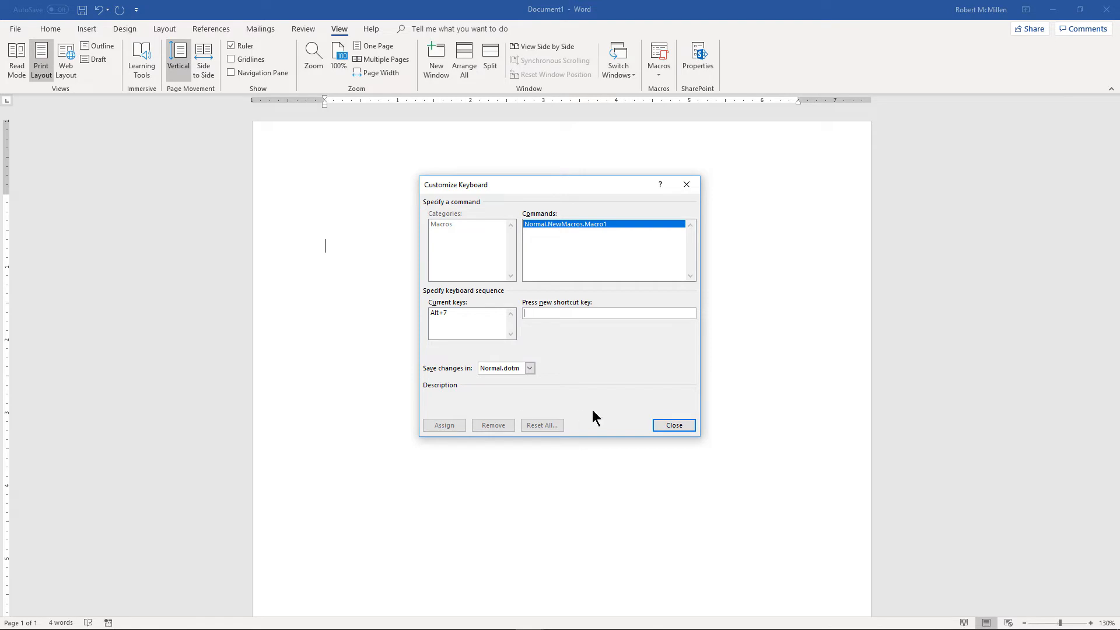
{"action": "left_click", "coordinate": [672, 425]}
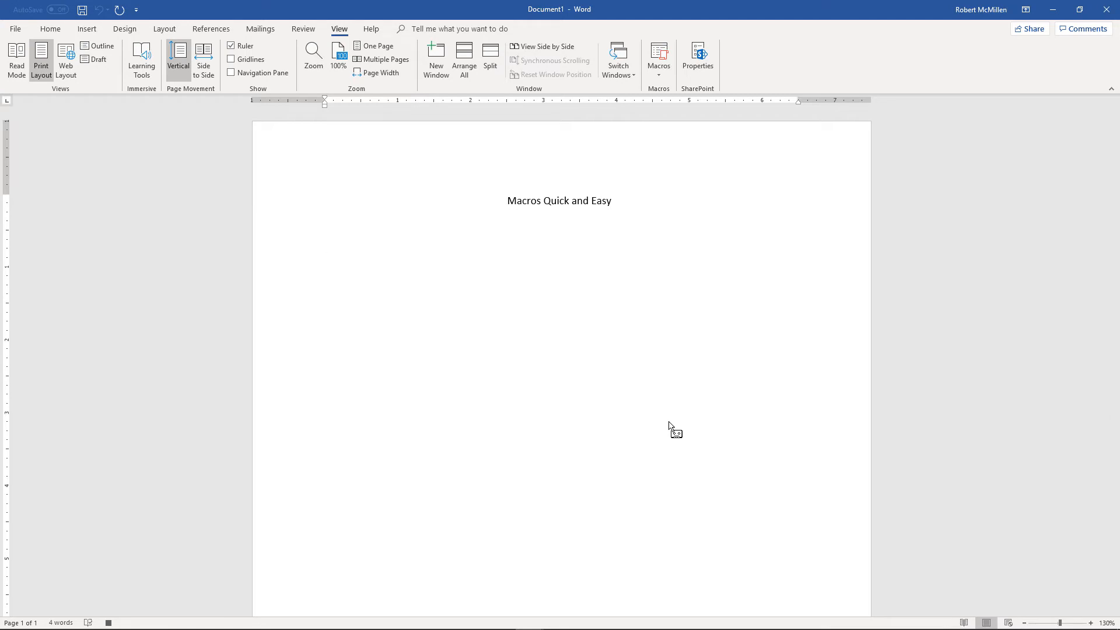
Enter the sentence "This is my new macro. Do you like it?" below the title
{"action": "type", "text": "This is my"}
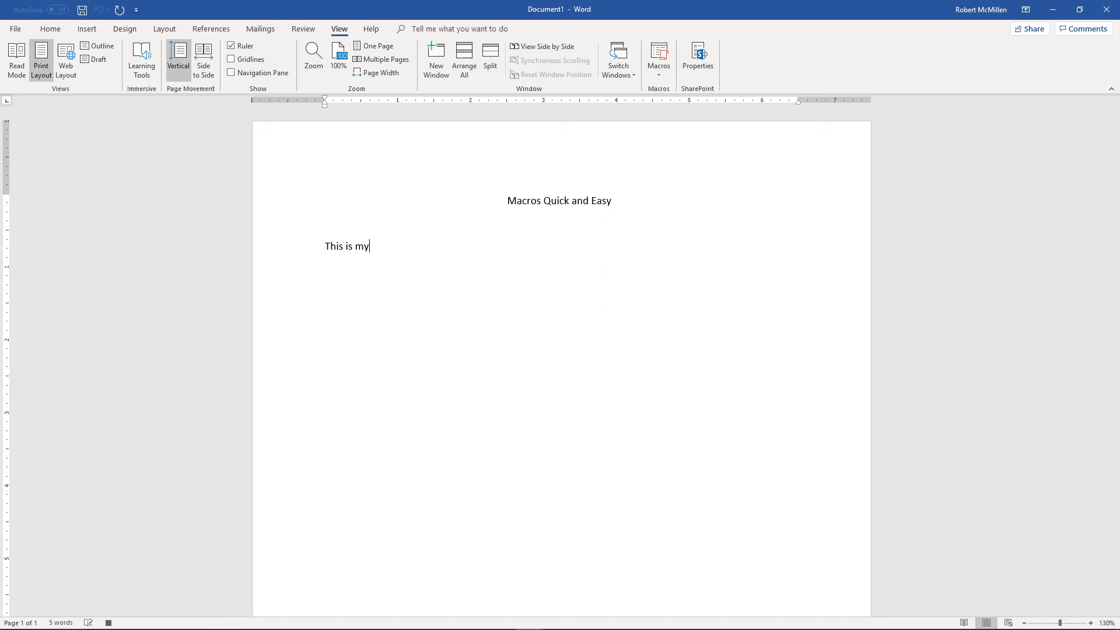
{"action": "type", "text": "new macr"}
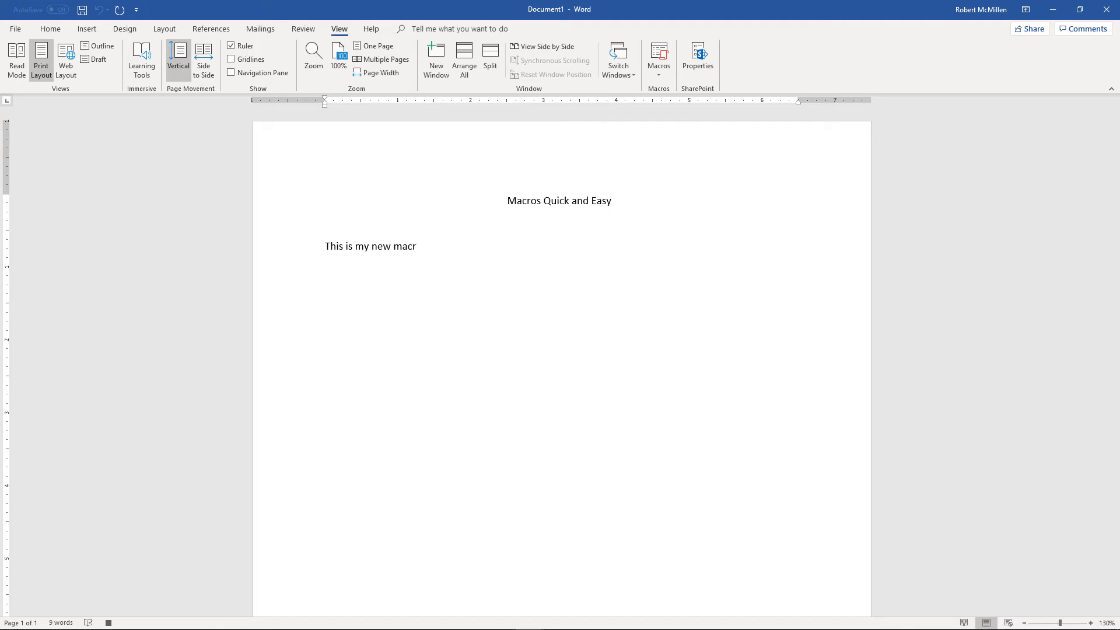
{"action": "type", "text": "o. D"}
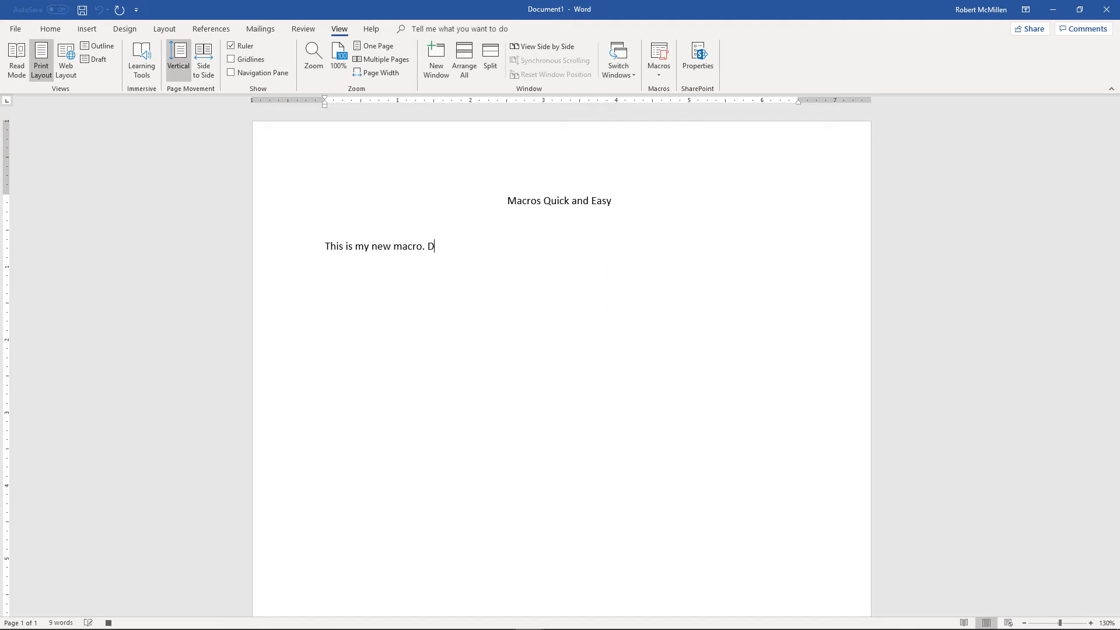
{"action": "type", "text": "o you like it"}
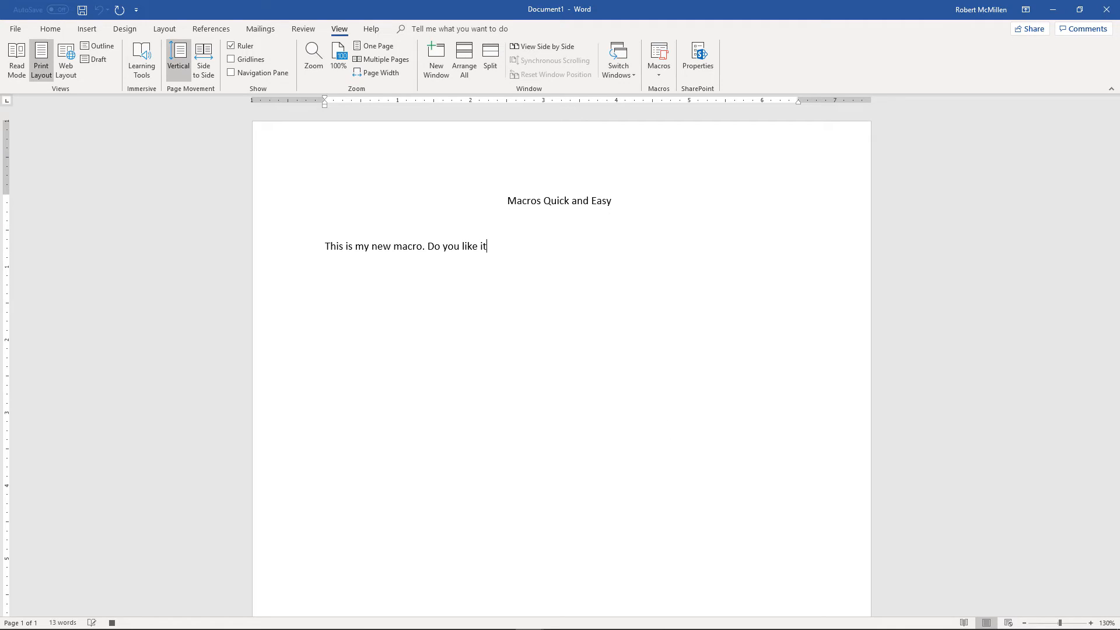
{"action": "type", "text": "?"}
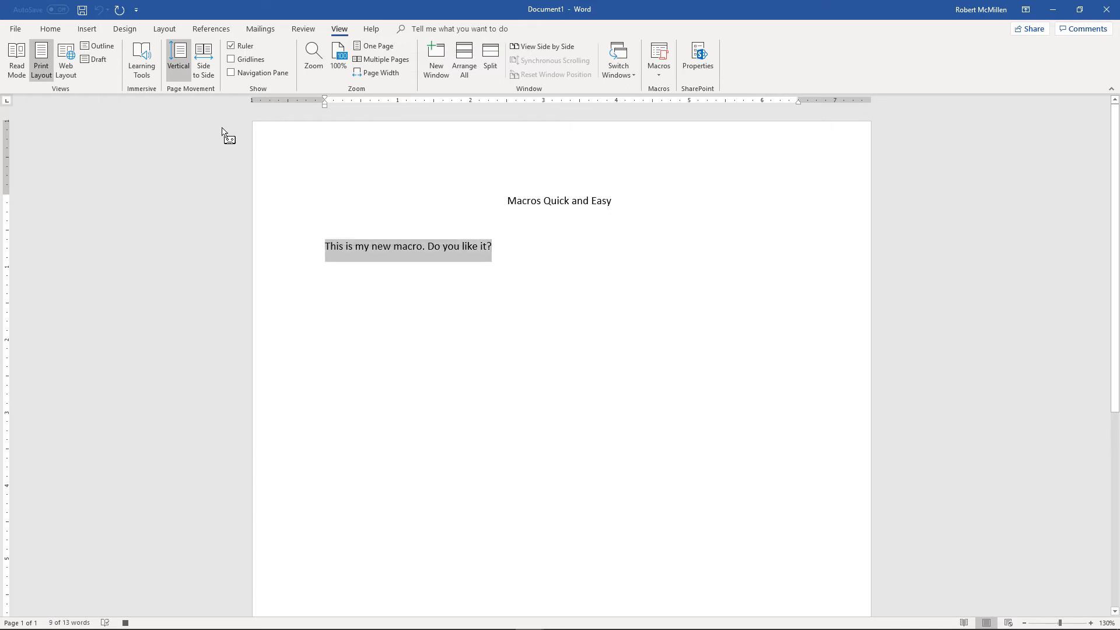
Format the sentence as 24-point Times New Roman, centred on the page
{"action": "left_click", "coordinate": [51, 28]}
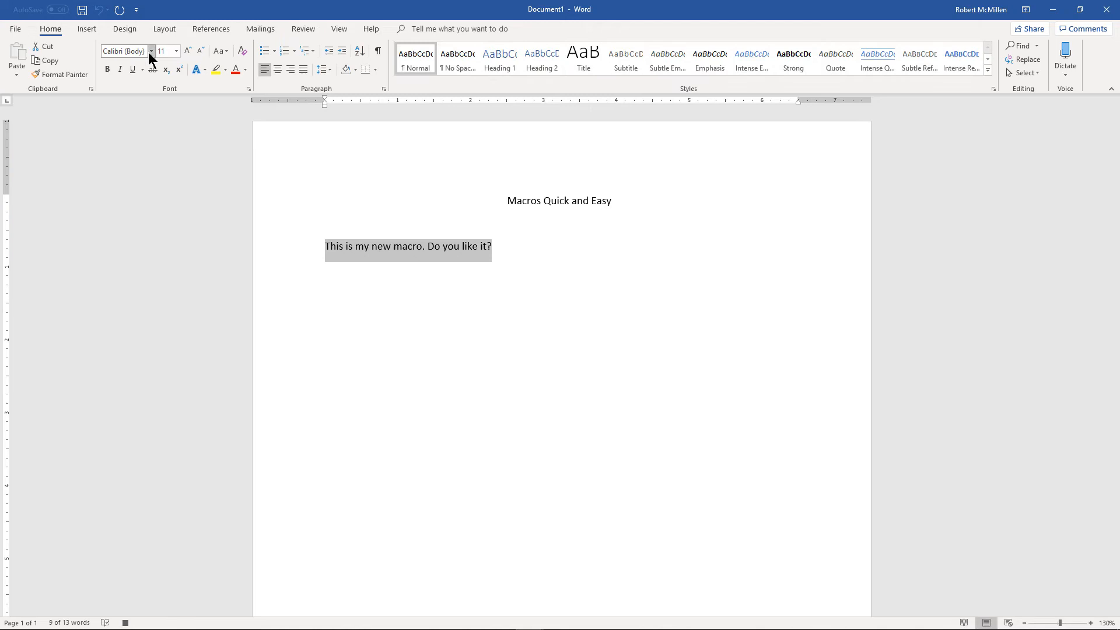
{"action": "left_click", "coordinate": [151, 50]}
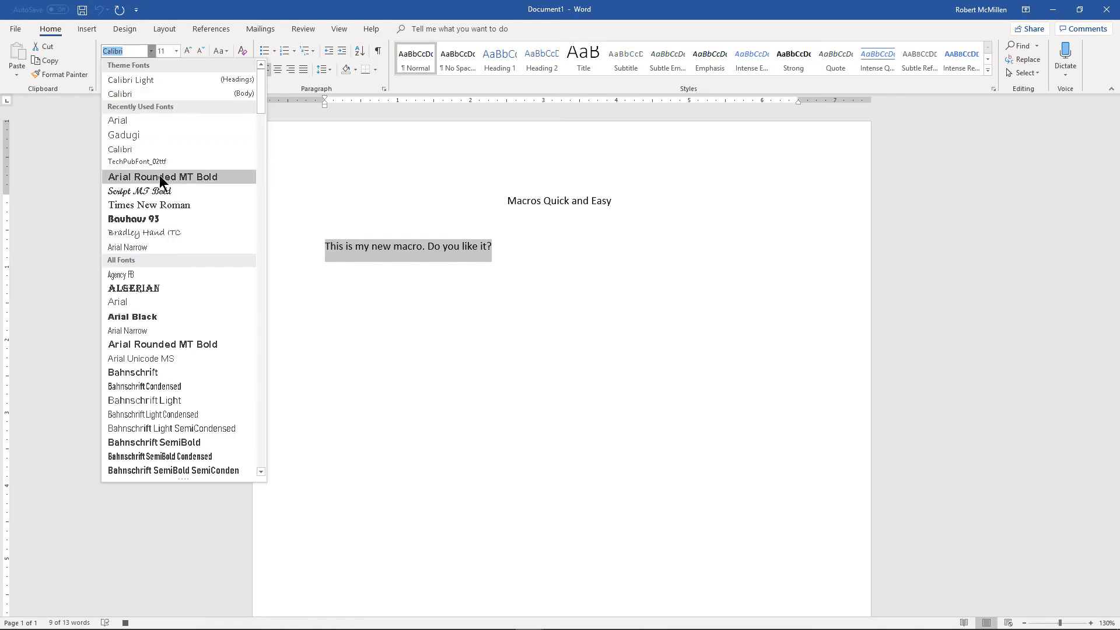
{"action": "left_click", "coordinate": [149, 205]}
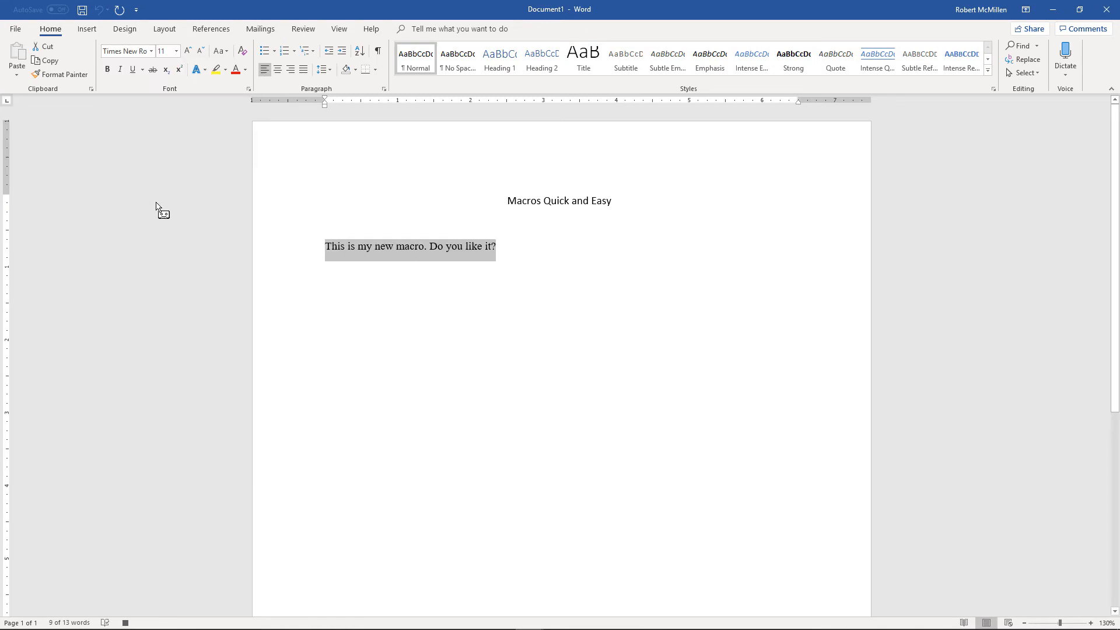
{"action": "left_click", "coordinate": [176, 50]}
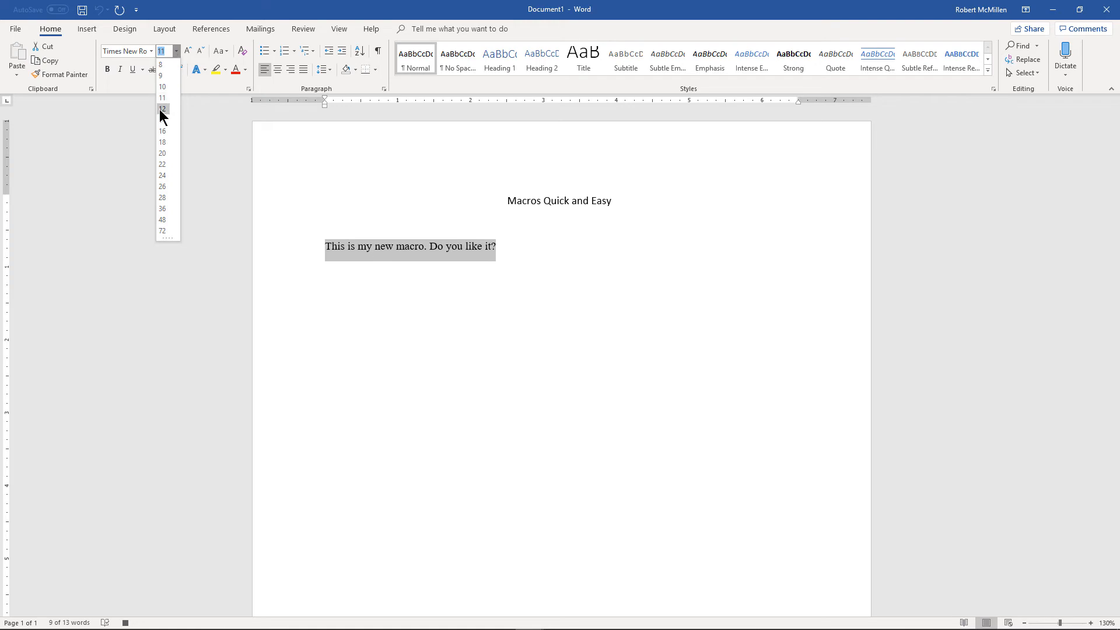
{"action": "left_click", "coordinate": [162, 176]}
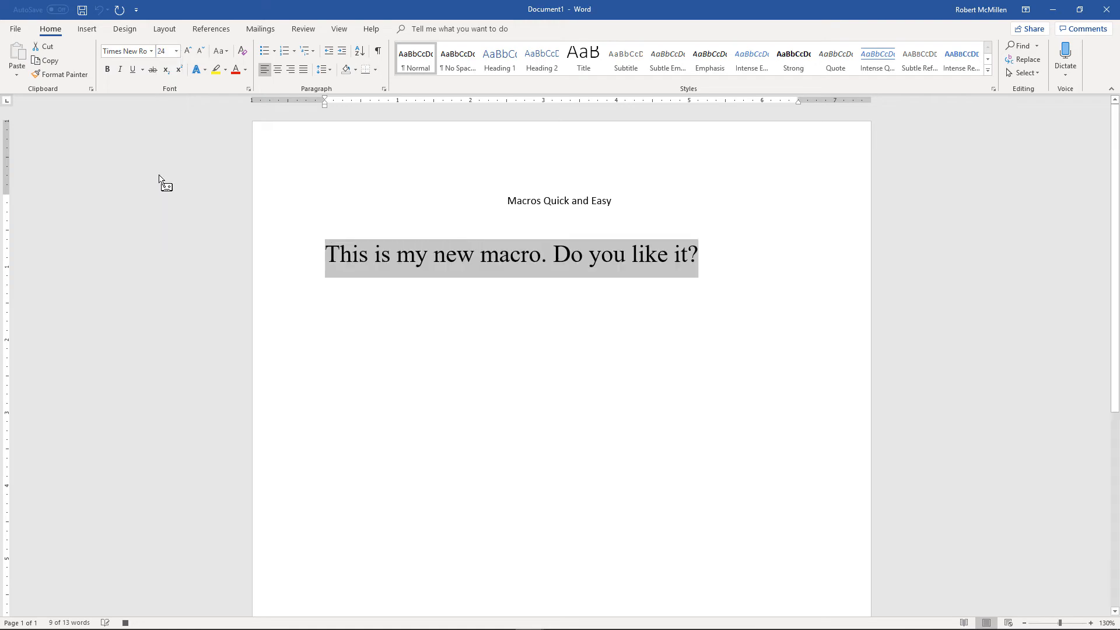
{"action": "mouse_move", "coordinate": [278, 69]}
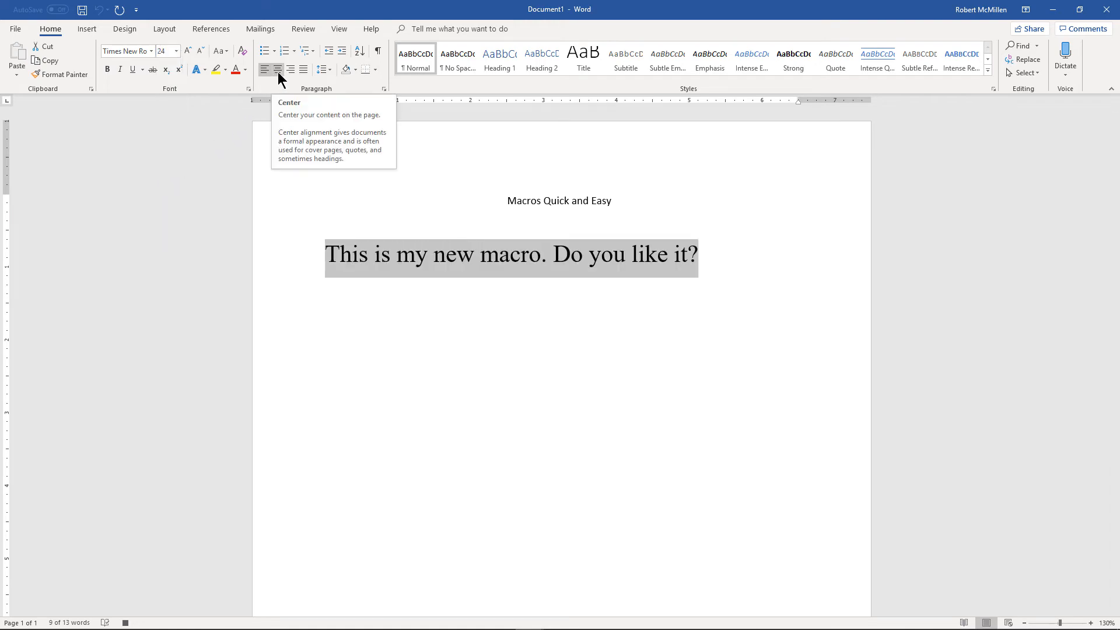
{"action": "left_click", "coordinate": [278, 68]}
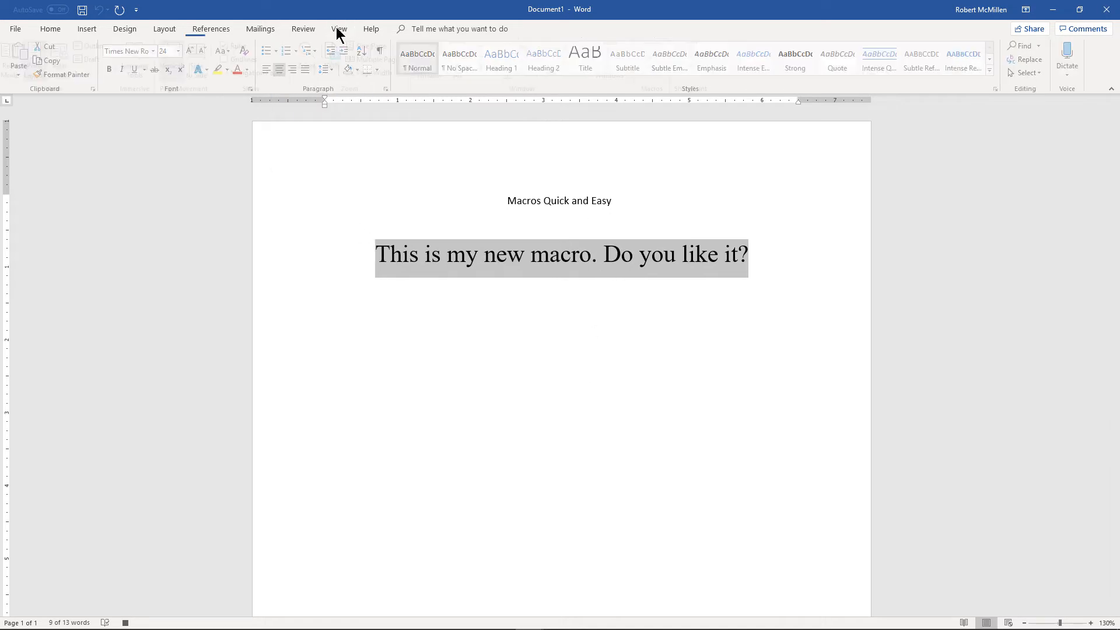
Stop recording Macro1 from the View ribbon's macro options
{"action": "left_click", "coordinate": [657, 60]}
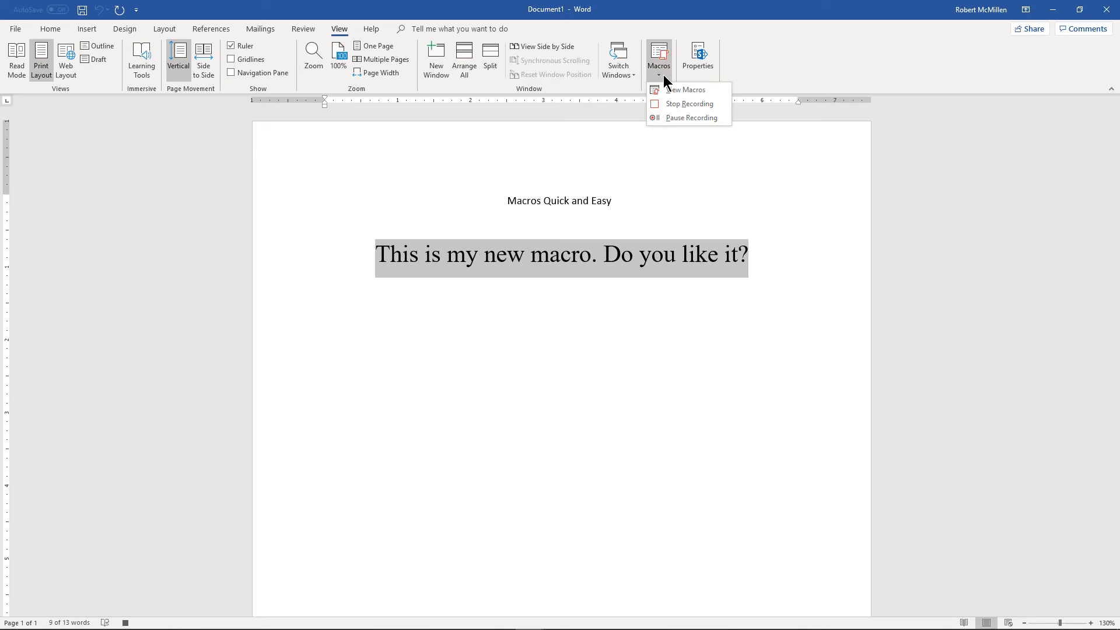
{"action": "mouse_move", "coordinate": [688, 104]}
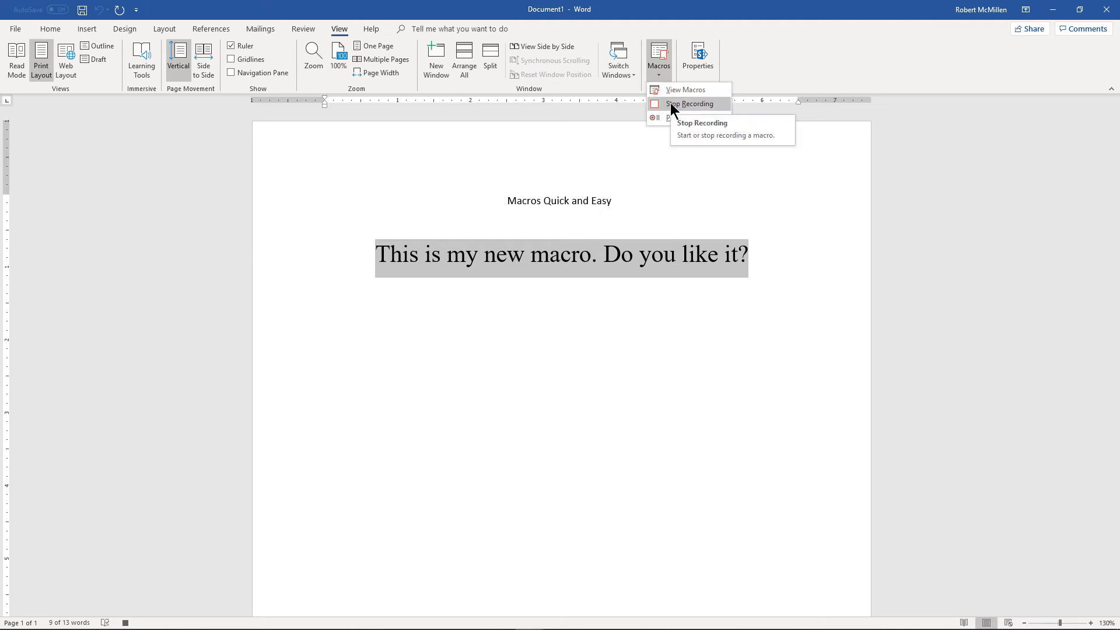
{"action": "mouse_move", "coordinate": [676, 114]}
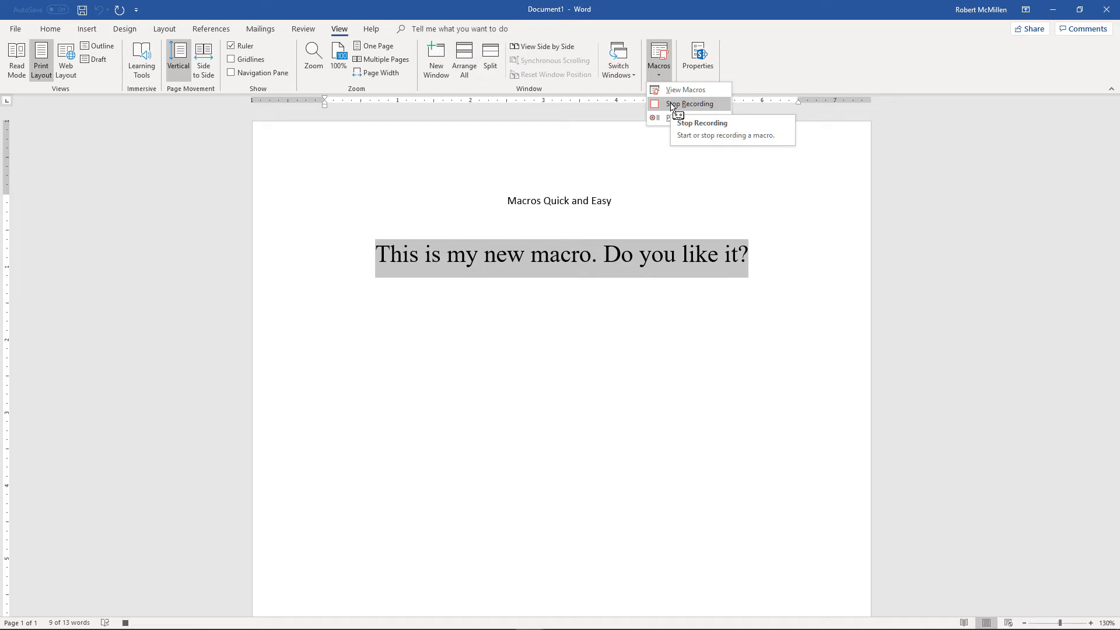
{"action": "left_click", "coordinate": [689, 103]}
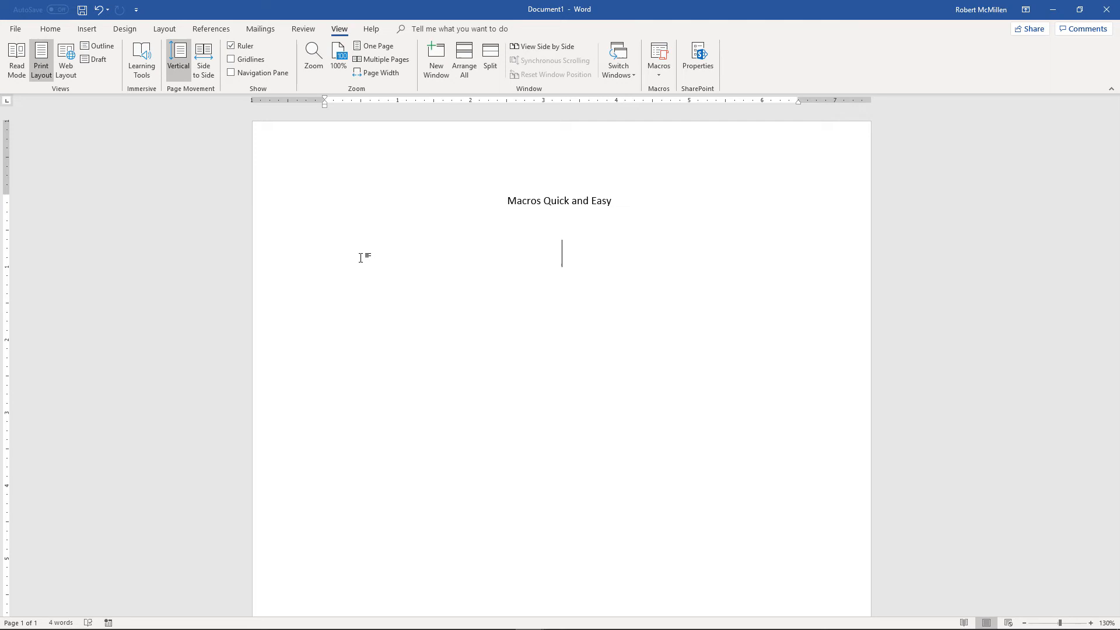
Retype "This is my new macro. Do you like it?" to test, leaving the line empty afterwards
{"action": "type", "text": "This is my new macro. Do you like it?"}
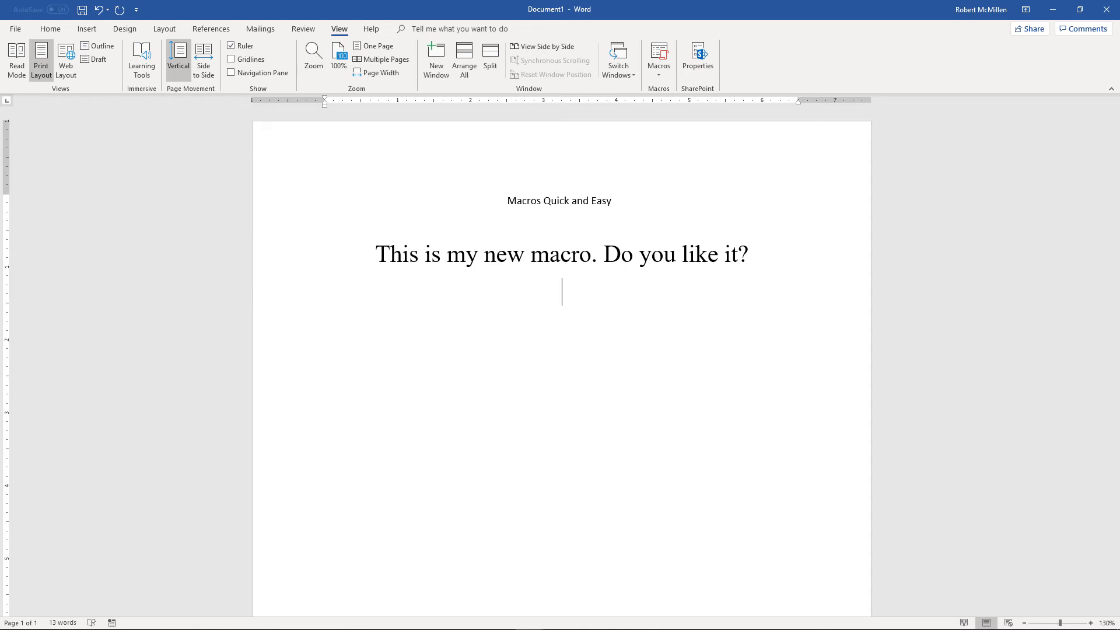
{"action": "mouse_move", "coordinate": [375, 227]}
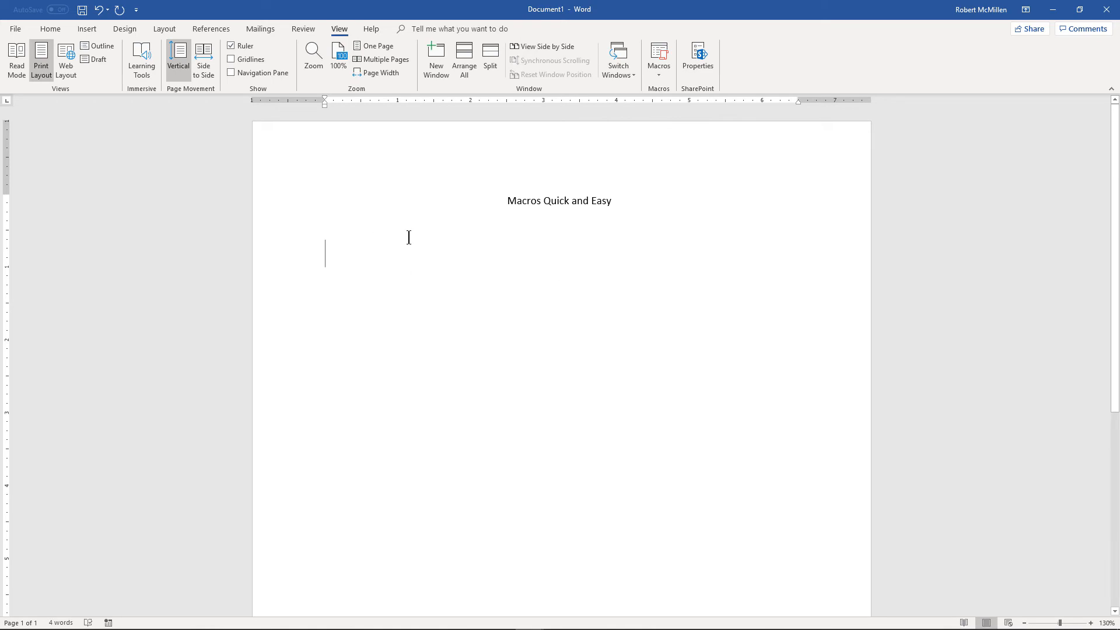
Record a second macro Macro2 triggered by the keyboard shortcut Alt+8
{"action": "left_click", "coordinate": [657, 59]}
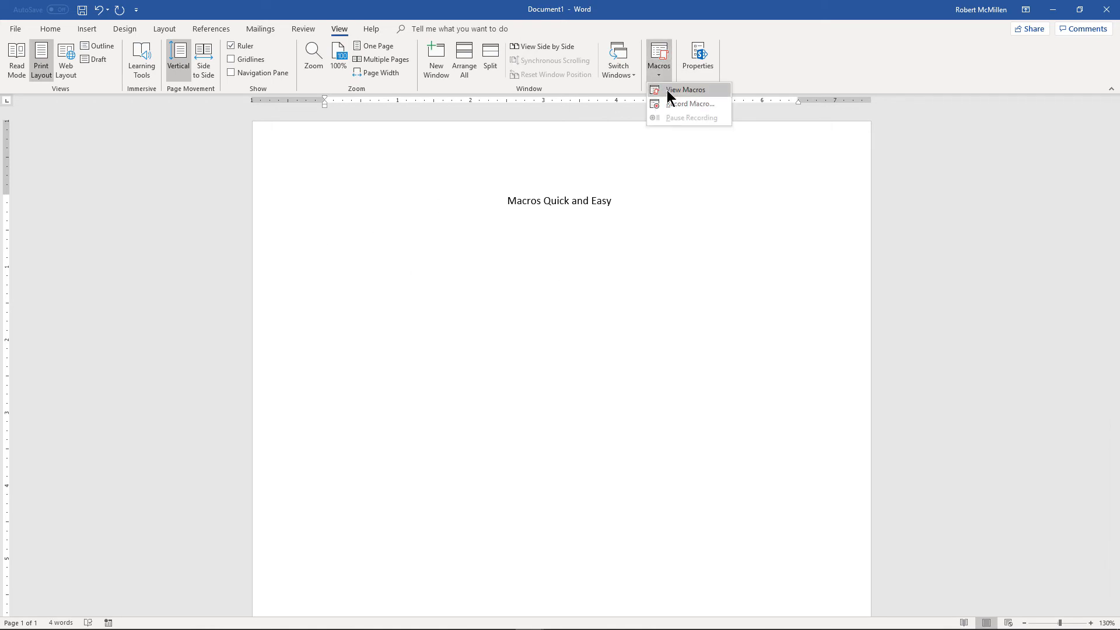
{"action": "left_click", "coordinate": [689, 104]}
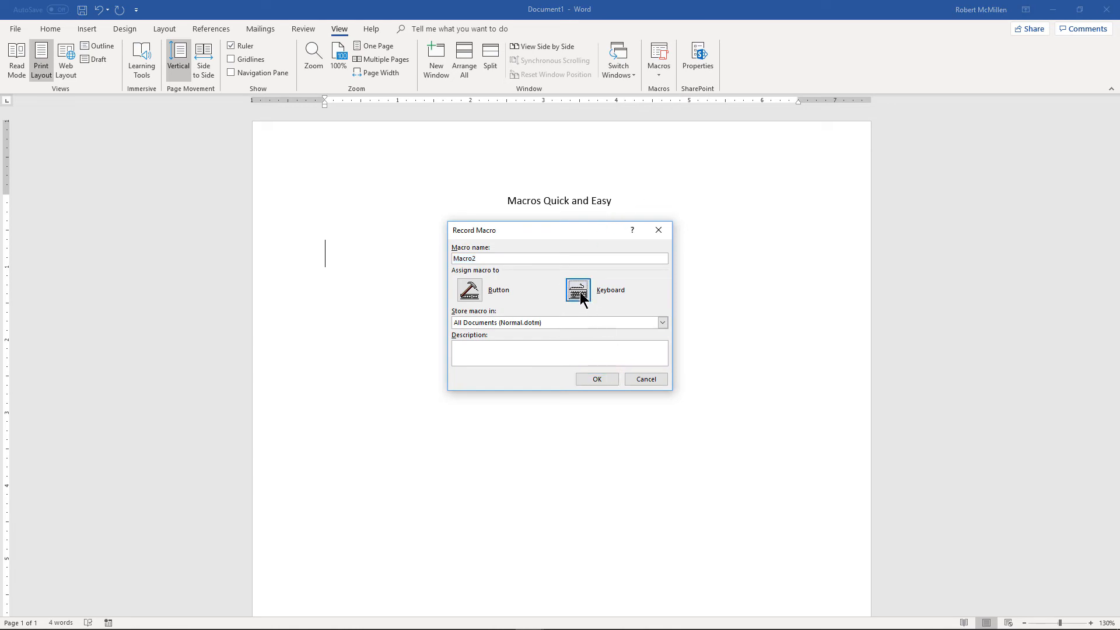
{"action": "left_click", "coordinate": [577, 291]}
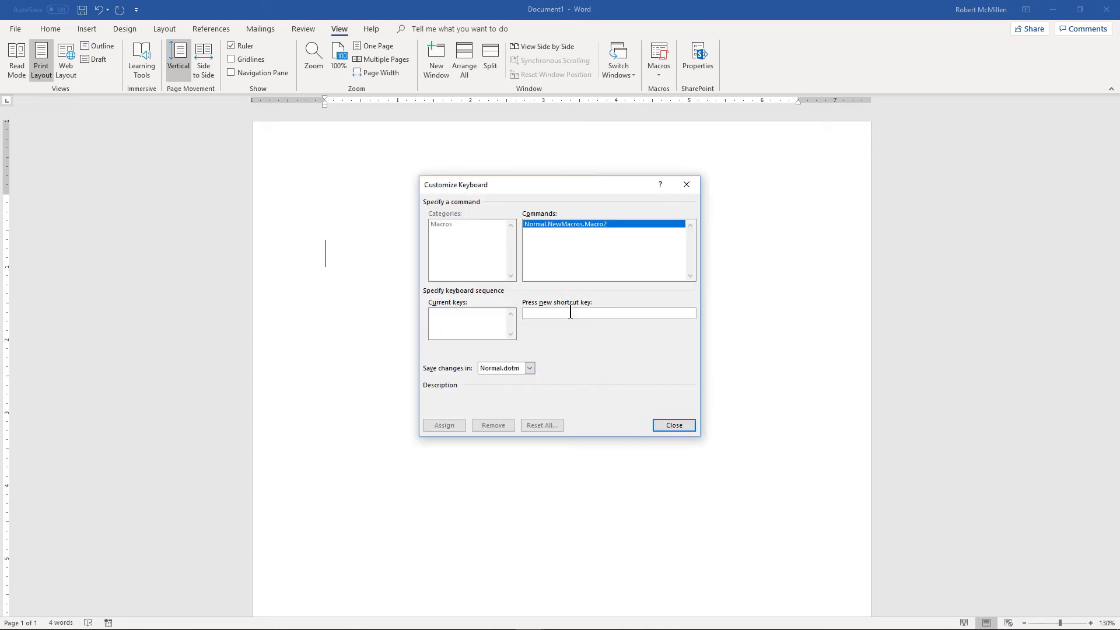
{"action": "type", "text": "Alt+8"}
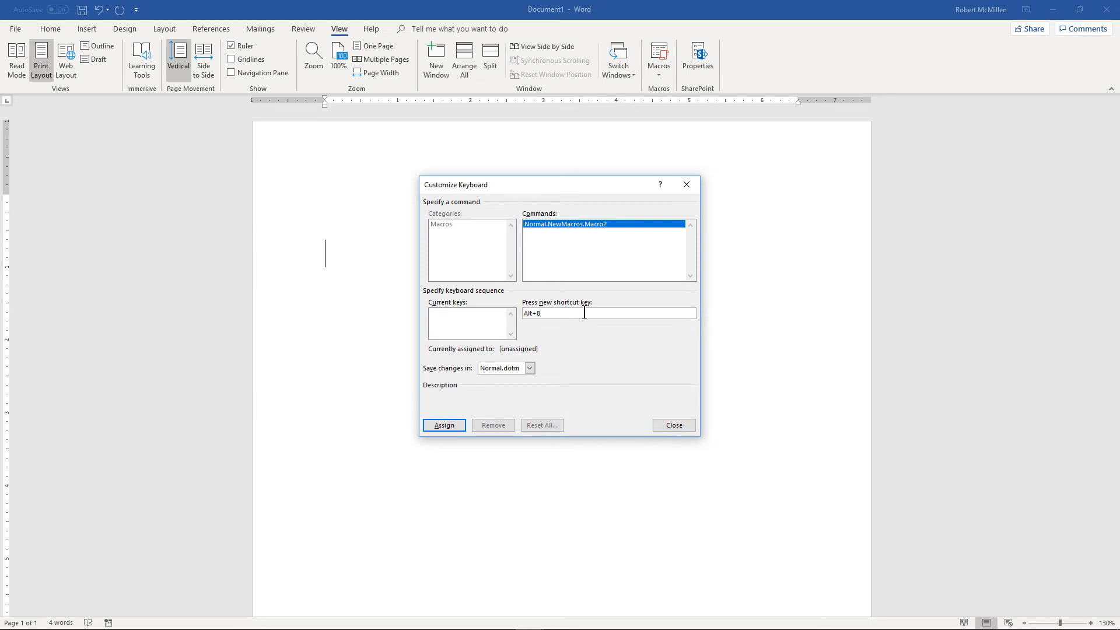
{"action": "left_click", "coordinate": [443, 424]}
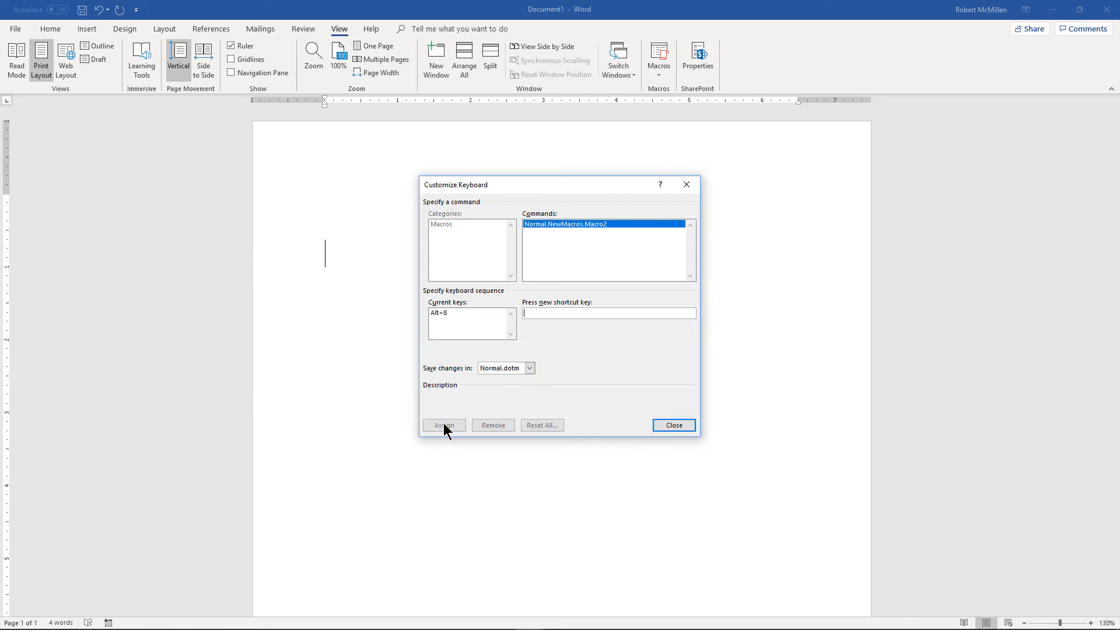
{"action": "left_click", "coordinate": [672, 424]}
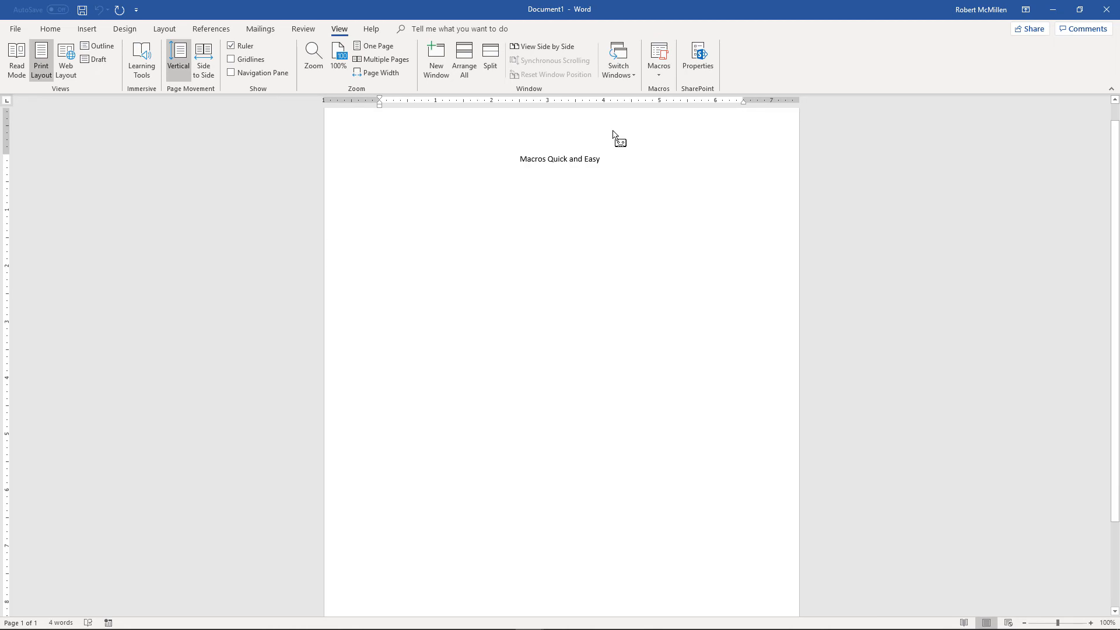
Insert today's date, 10/18/2019, in the first Date & Time format
{"action": "left_click", "coordinate": [87, 28]}
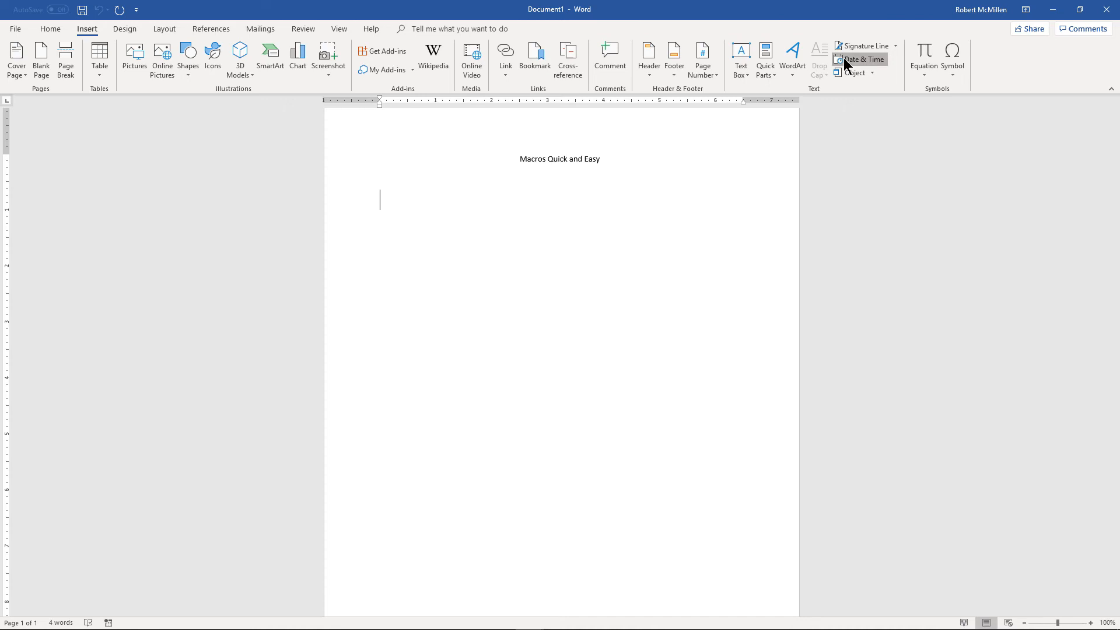
{"action": "left_click", "coordinate": [860, 59]}
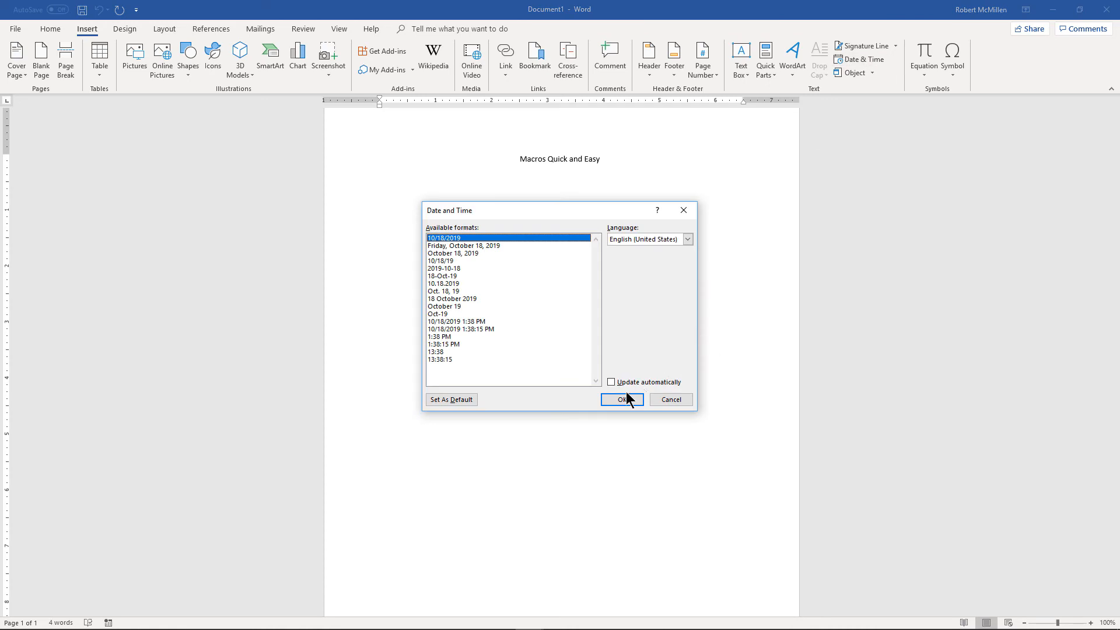
{"action": "left_click", "coordinate": [621, 399]}
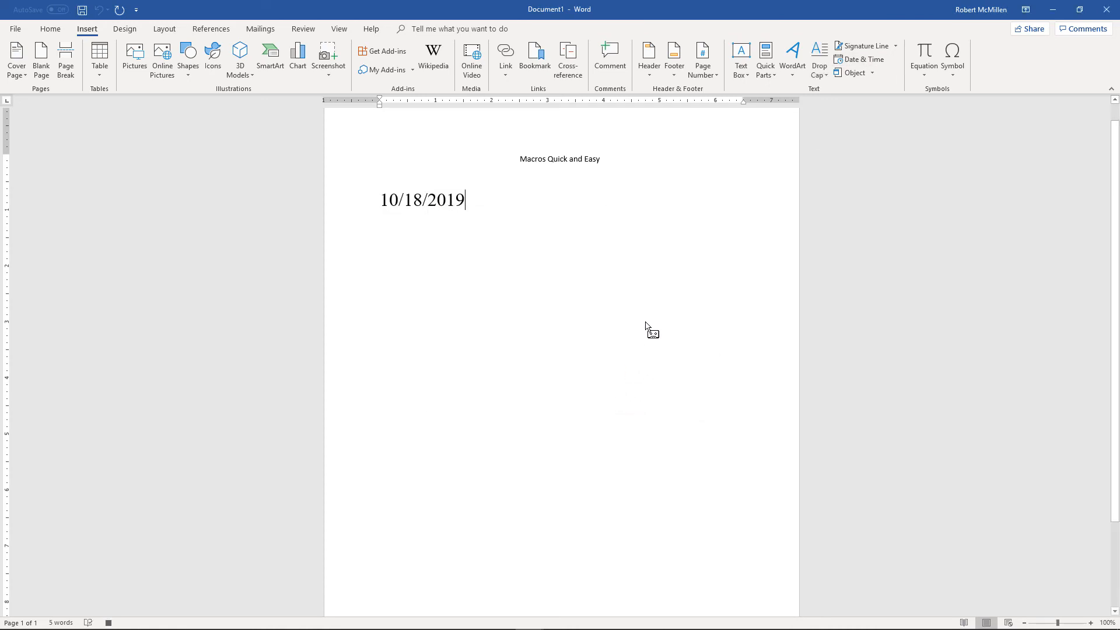
{"action": "mouse_move", "coordinate": [82, 44]}
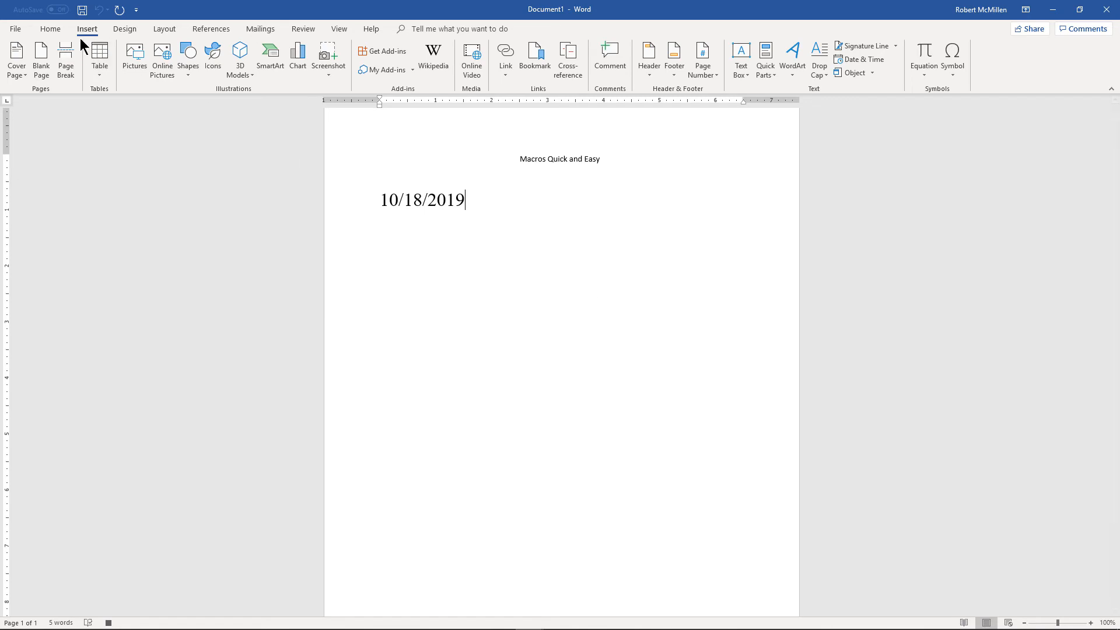
Right-align the date line and set it to 12 pt
{"action": "left_click", "coordinate": [51, 28]}
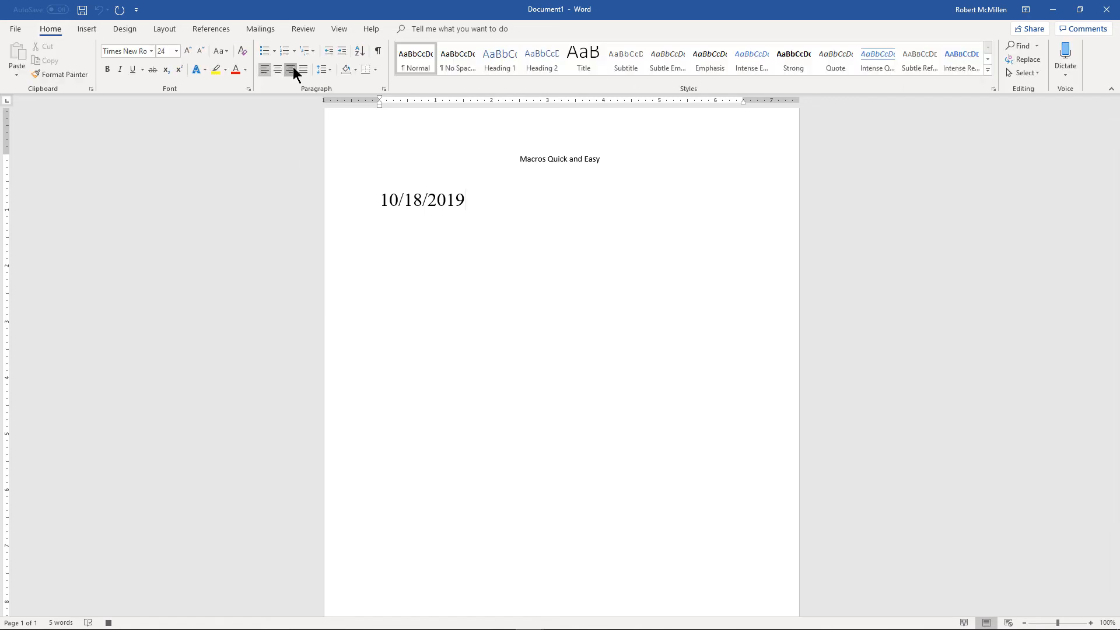
{"action": "left_click", "coordinate": [290, 69]}
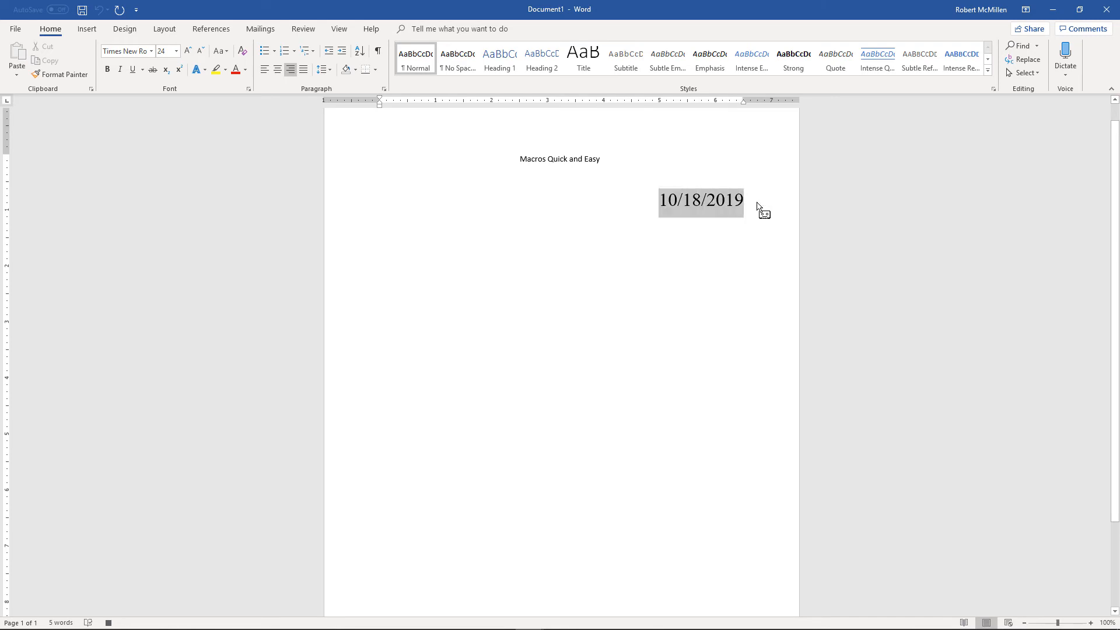
{"action": "left_click", "coordinate": [175, 51]}
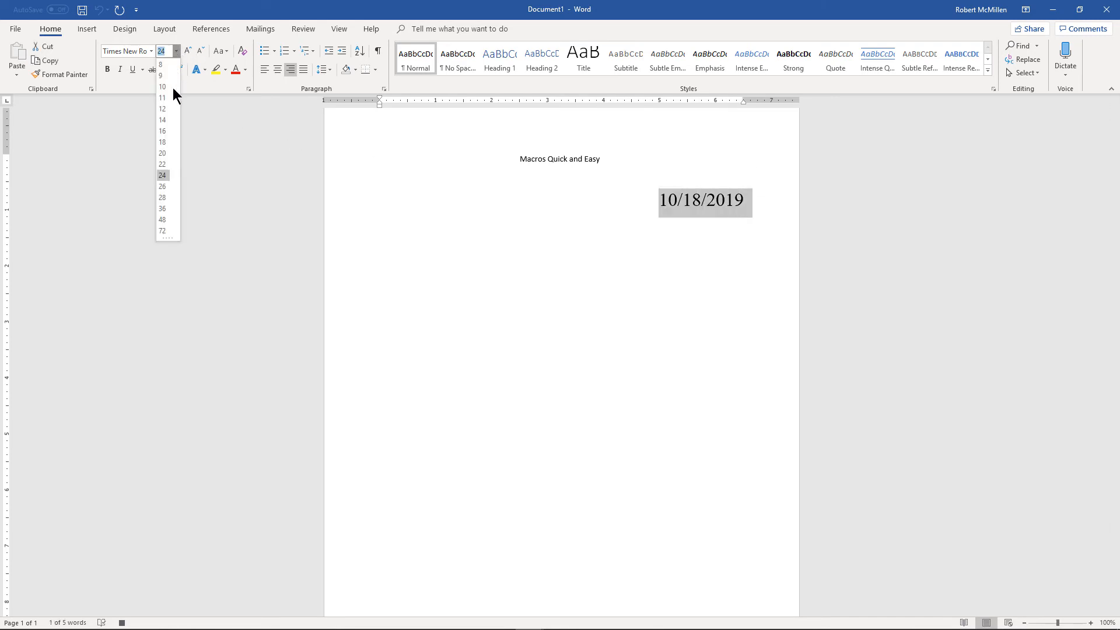
{"action": "left_click", "coordinate": [162, 109]}
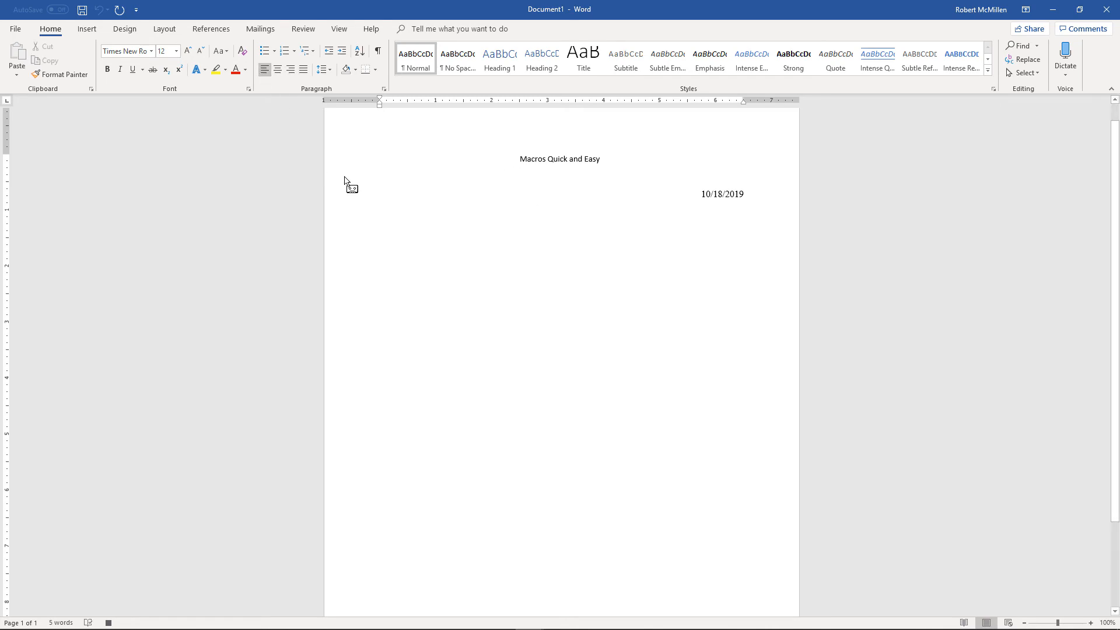
{"action": "mouse_move", "coordinate": [86, 28]}
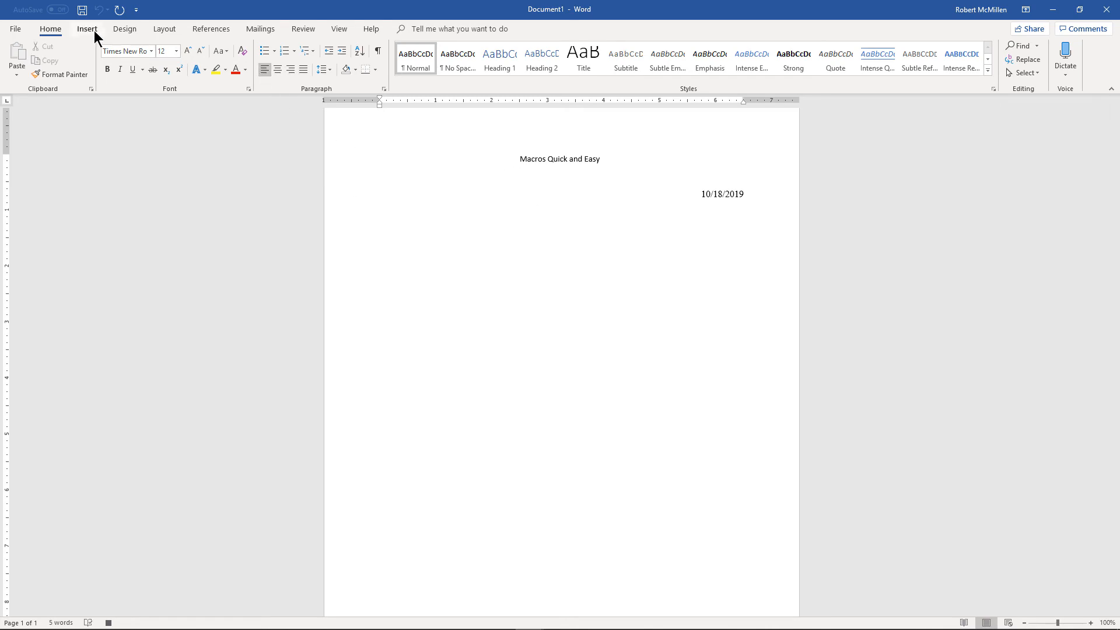
Add a blank header carrying page number 1 above the title
{"action": "left_click", "coordinate": [86, 28]}
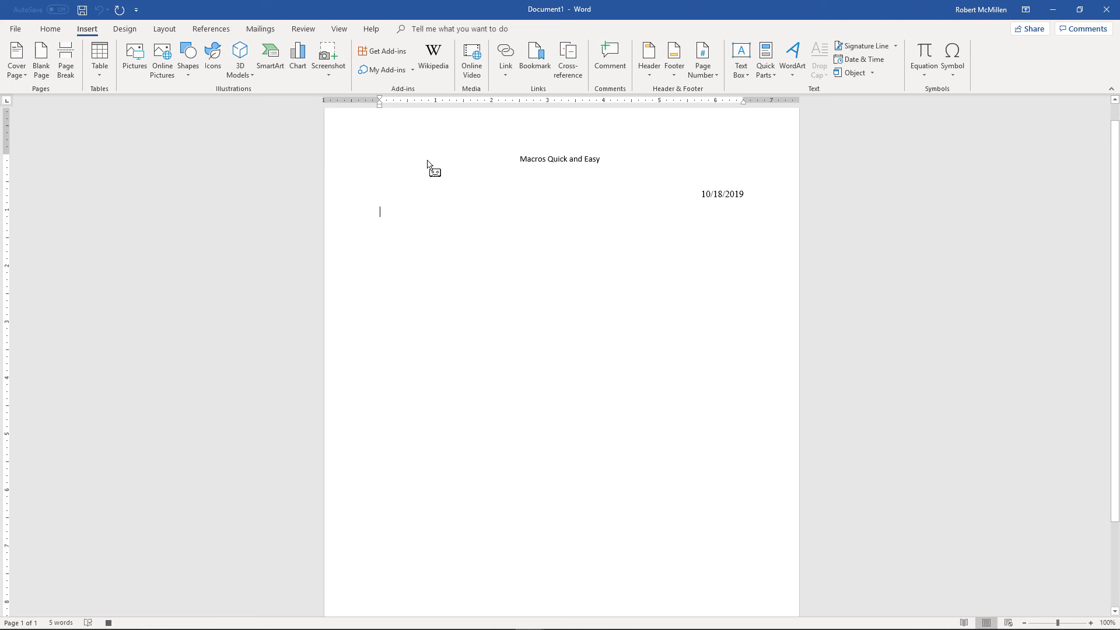
{"action": "mouse_move", "coordinate": [639, 93]}
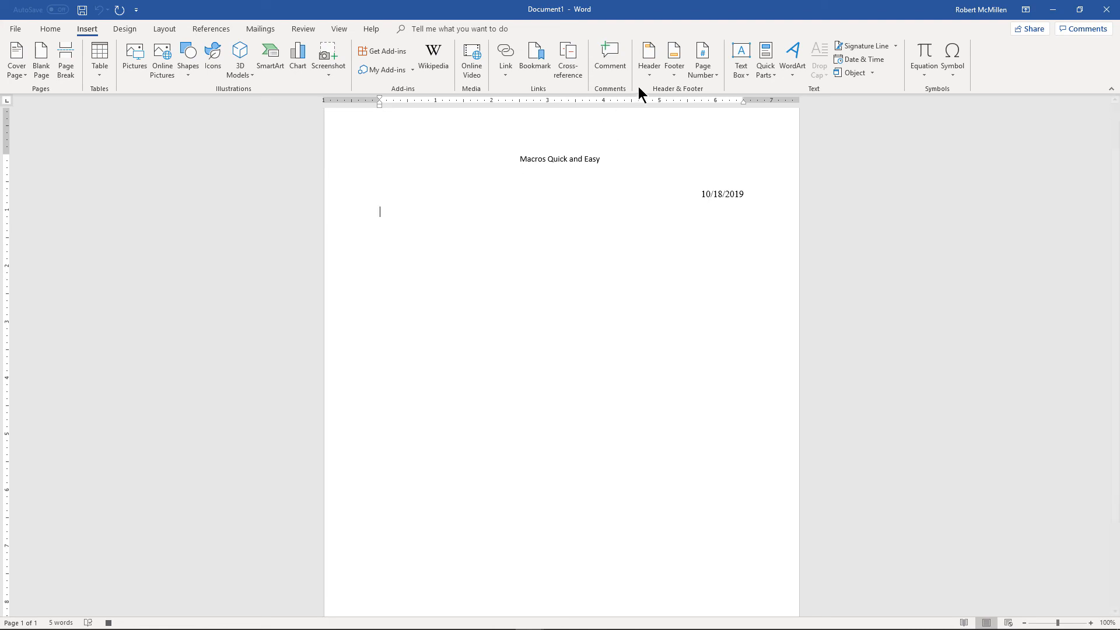
{"action": "left_click", "coordinate": [648, 57]}
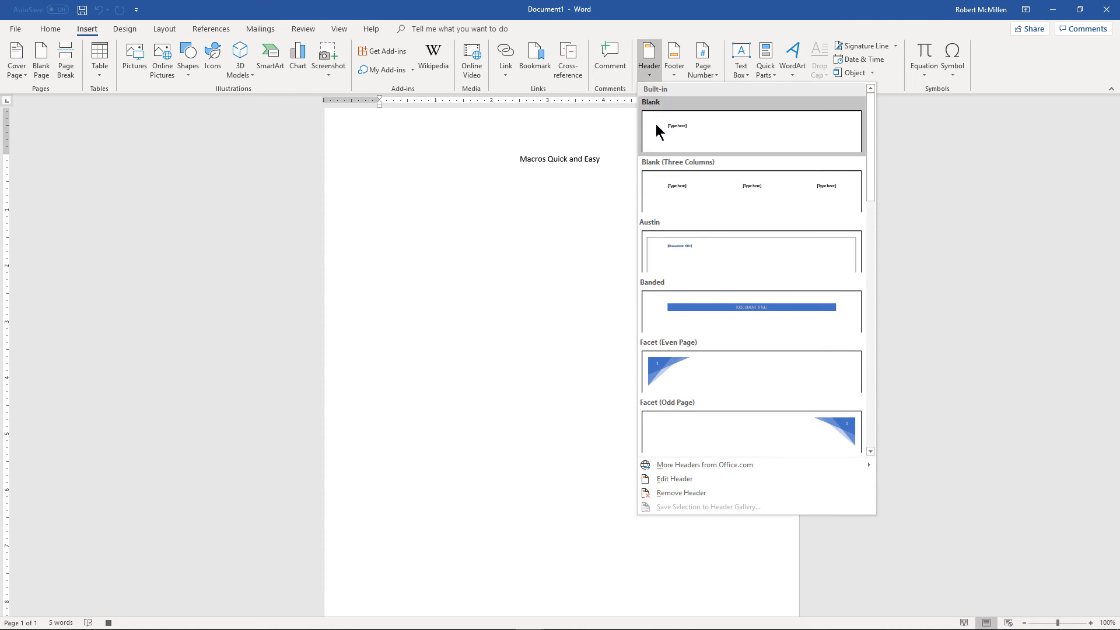
{"action": "left_click", "coordinate": [750, 132]}
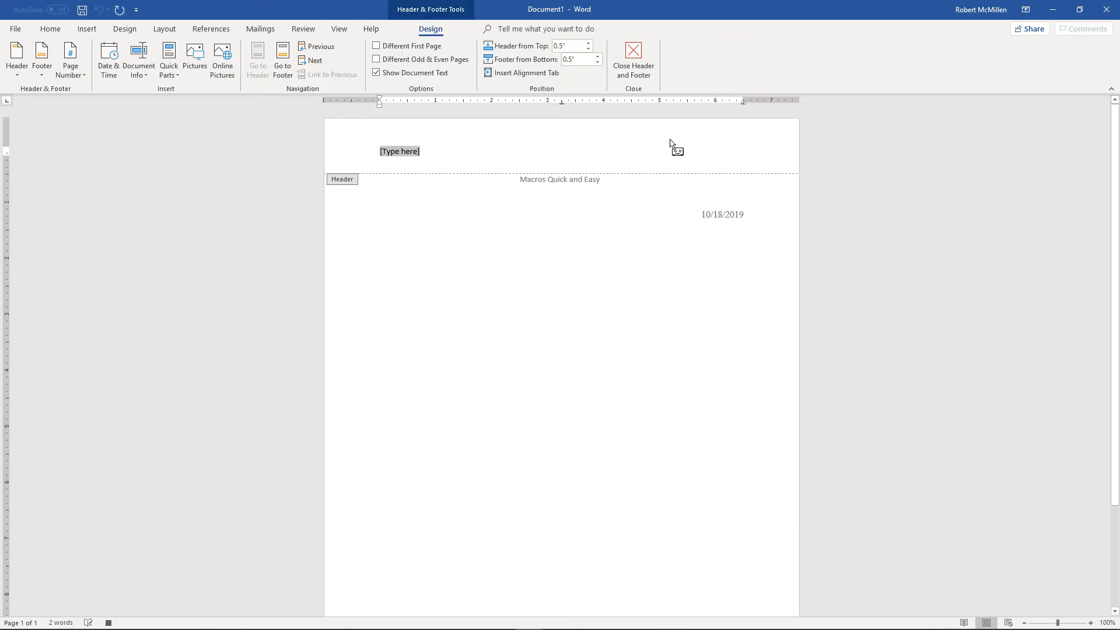
{"action": "mouse_move", "coordinate": [567, 139]}
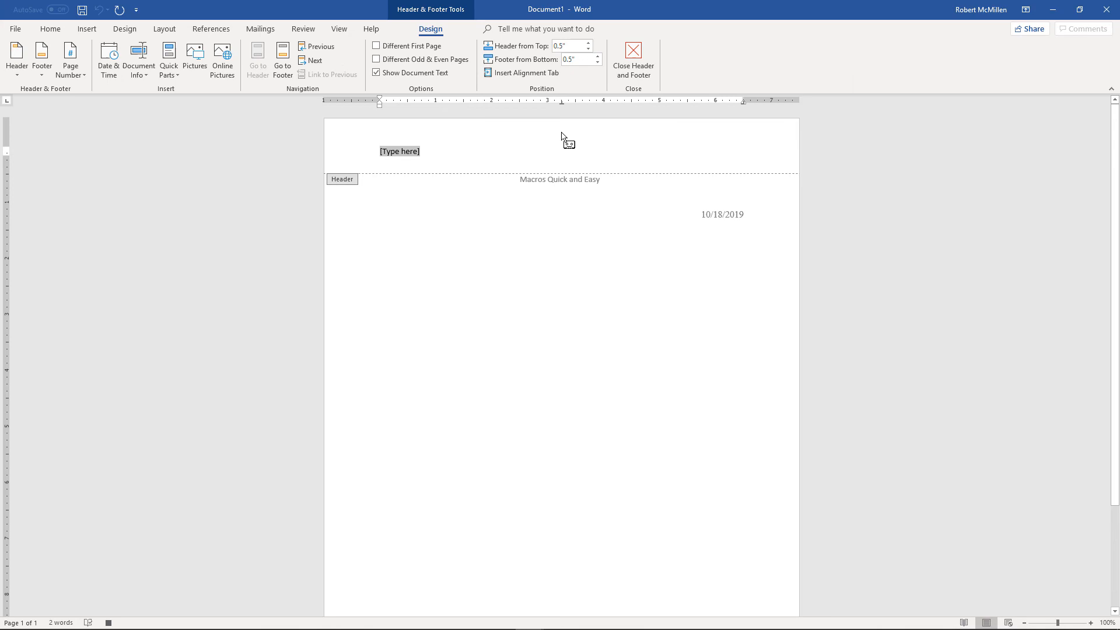
{"action": "mouse_move", "coordinate": [97, 68]}
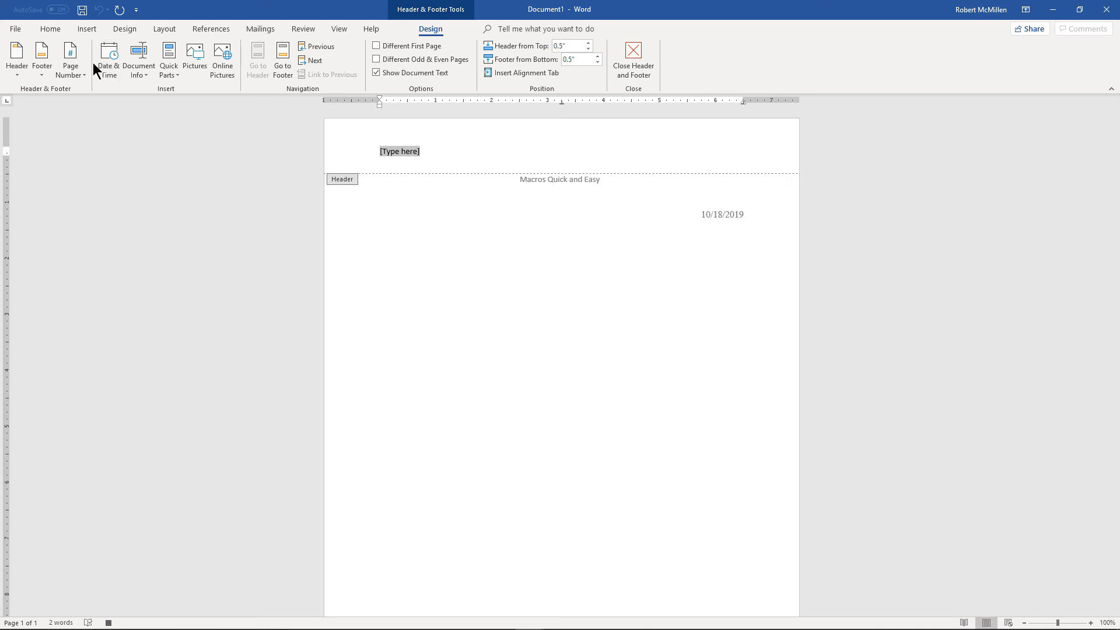
{"action": "left_click", "coordinate": [70, 59]}
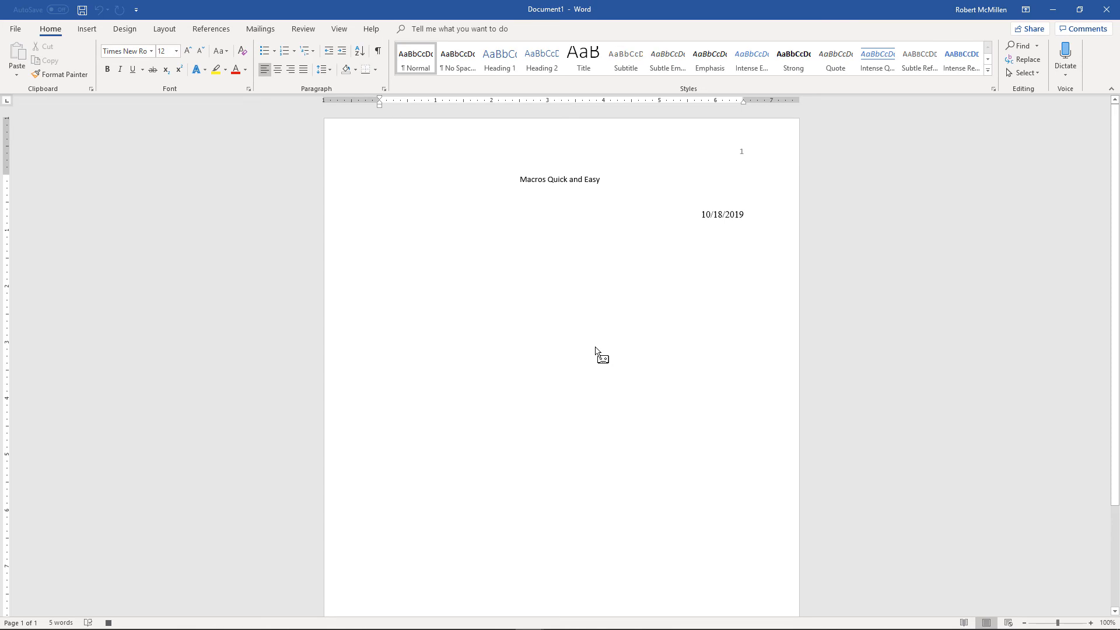
Insert the red cartoon apple from Online Pictures below the date
{"action": "left_click", "coordinate": [87, 28]}
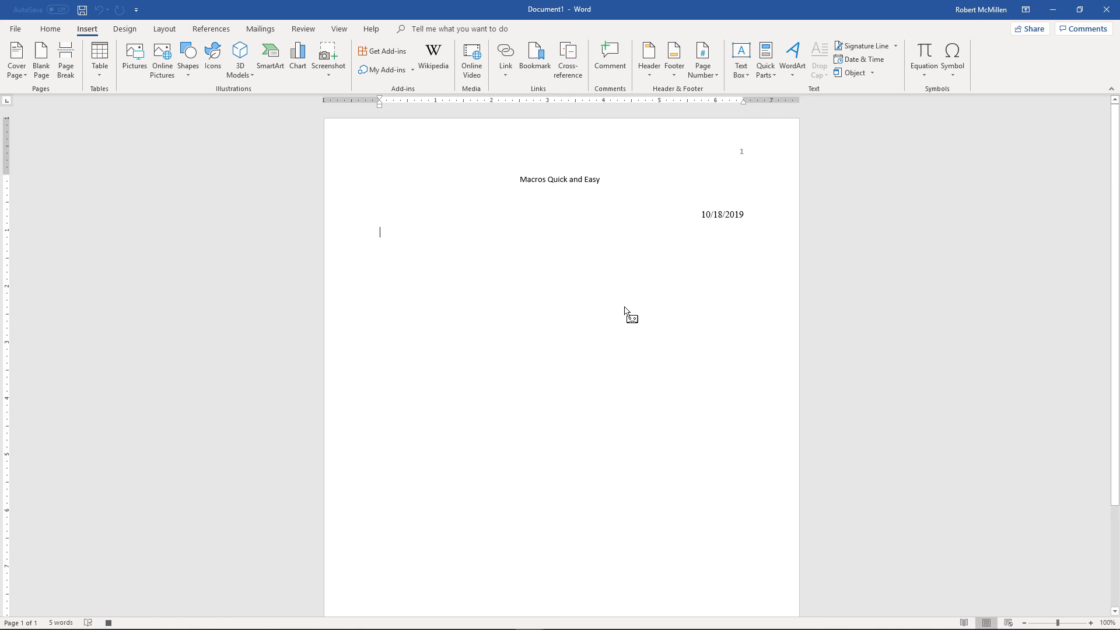
{"action": "left_click", "coordinate": [161, 58]}
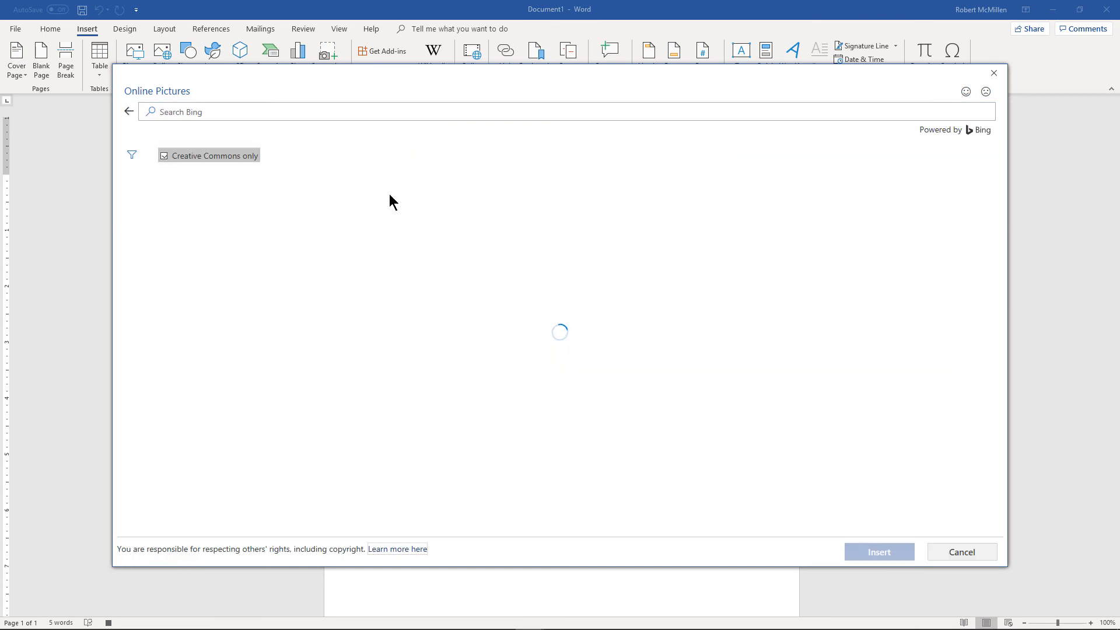
{"action": "left_click", "coordinate": [171, 209]}
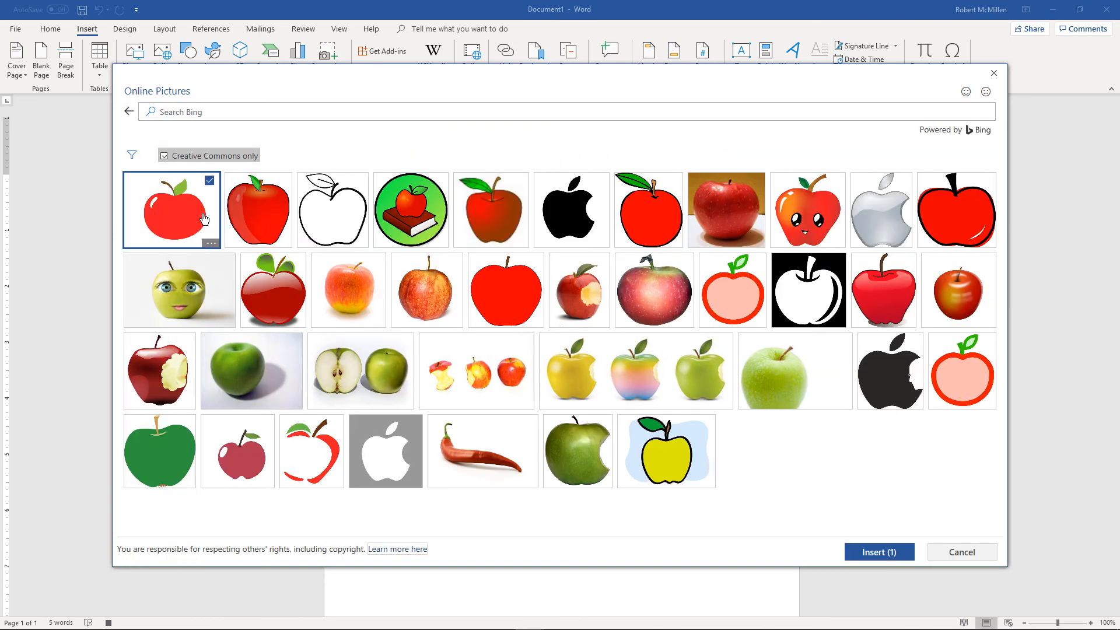
{"action": "left_click", "coordinate": [877, 552]}
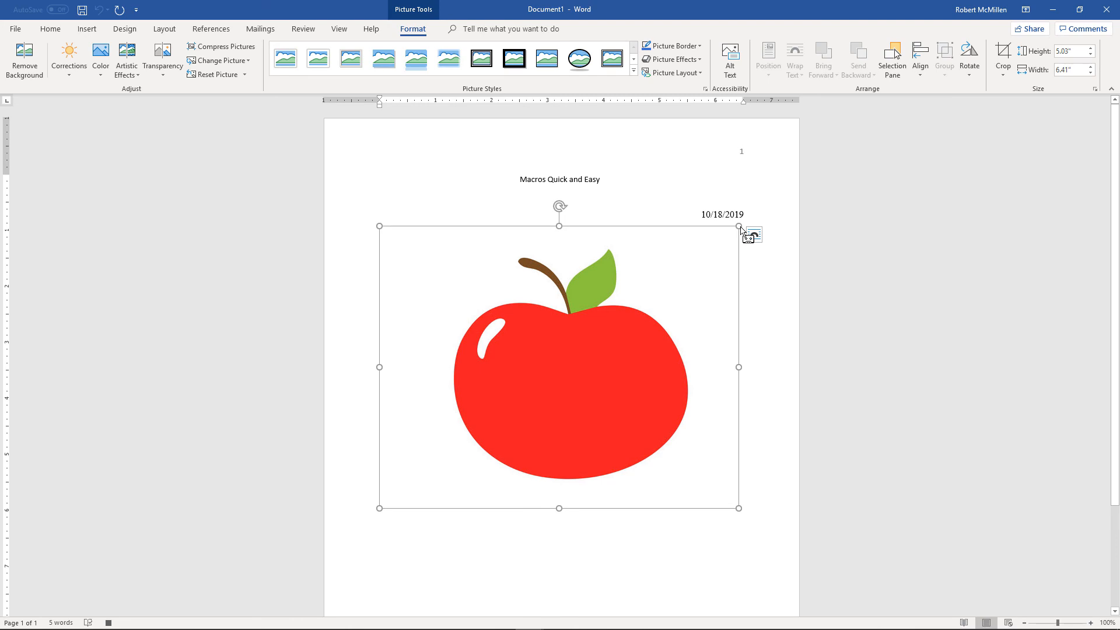
{"action": "mouse_move", "coordinate": [660, 284]}
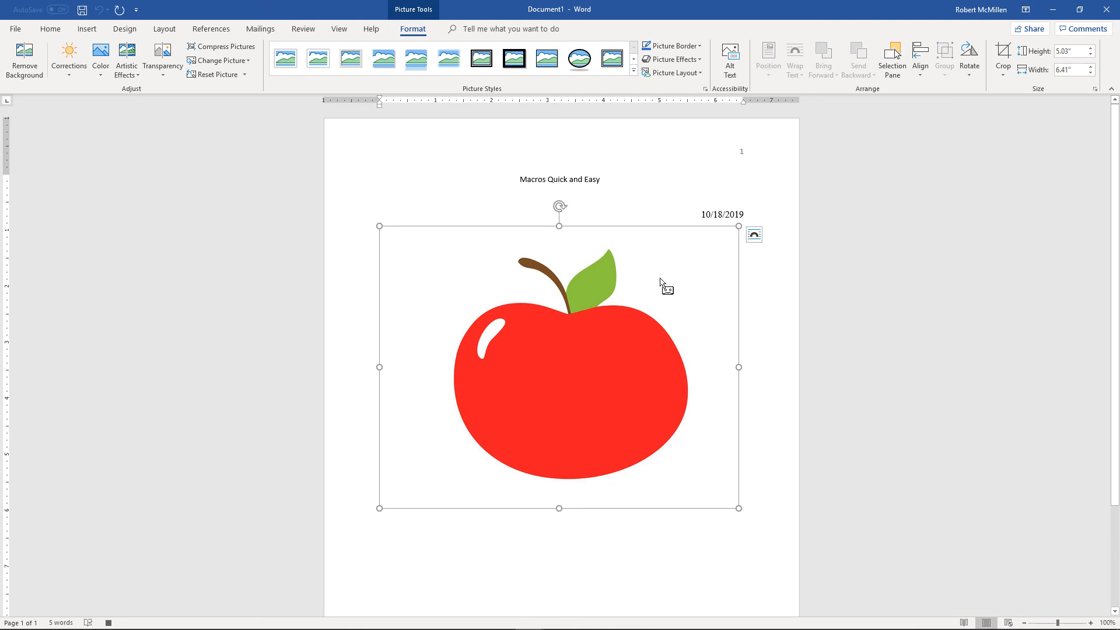
{"action": "mouse_move", "coordinate": [639, 300]}
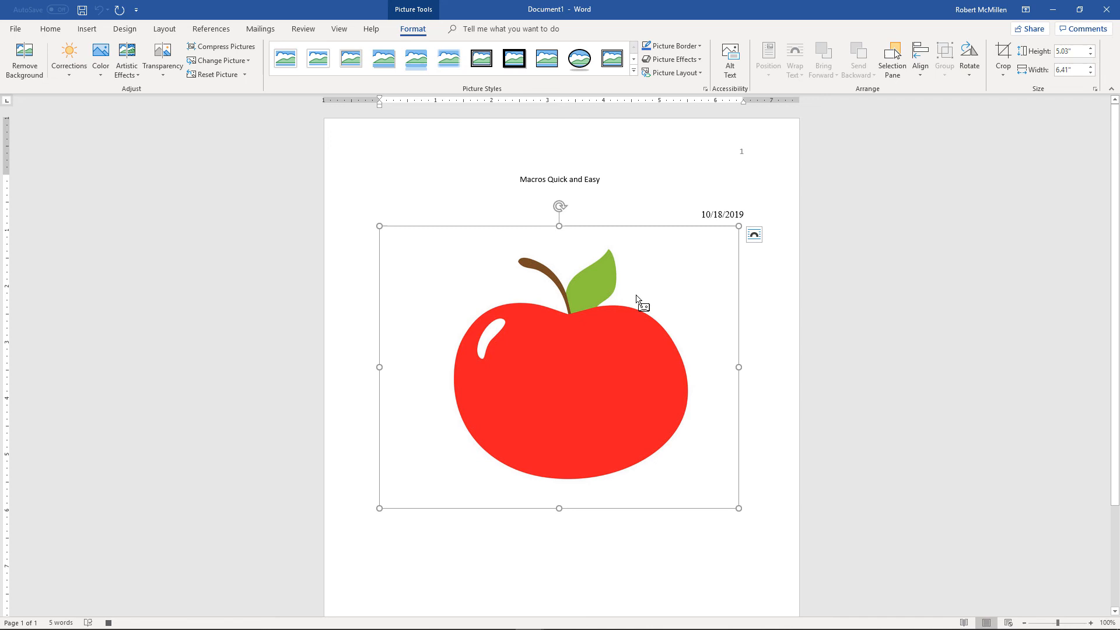
{"action": "mouse_move", "coordinate": [673, 357]}
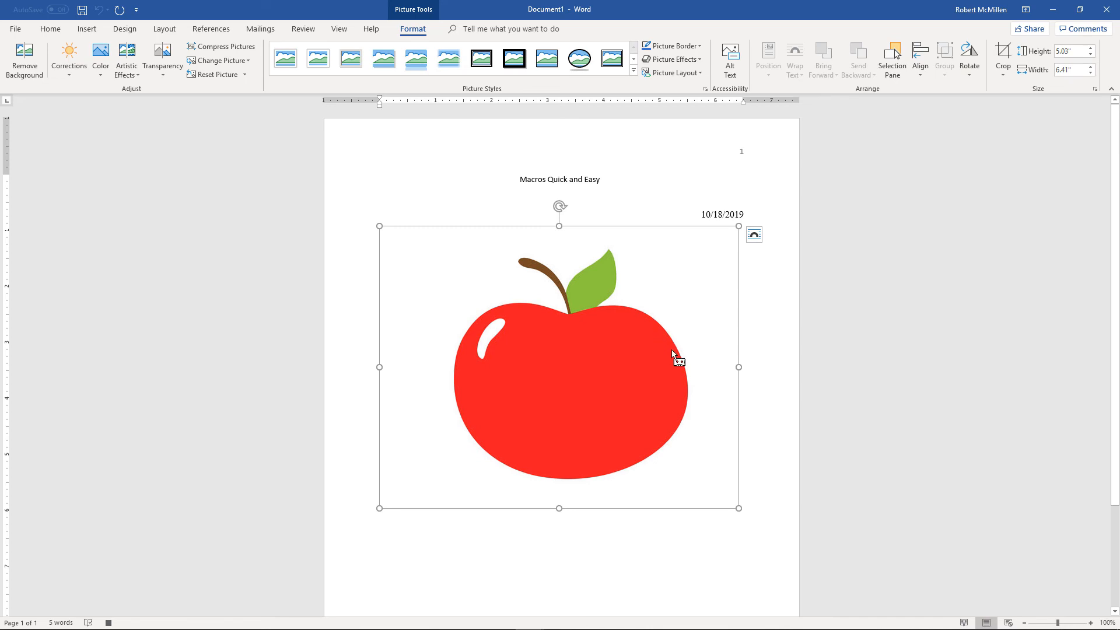
{"action": "mouse_move", "coordinate": [696, 393]}
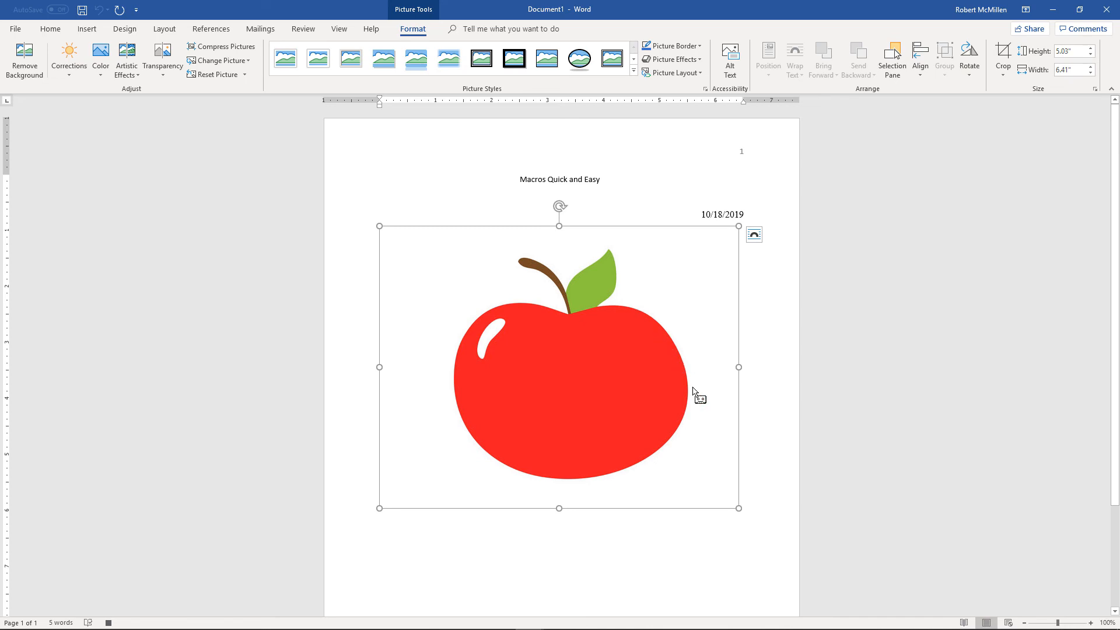
{"action": "mouse_move", "coordinate": [749, 484]}
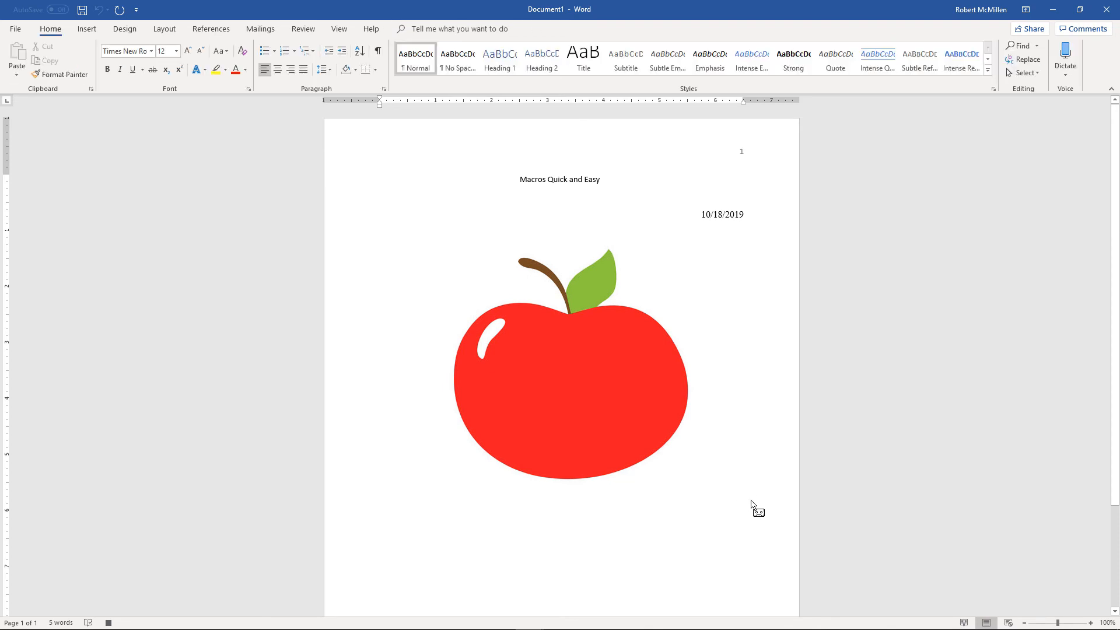
{"action": "mouse_move", "coordinate": [636, 418]}
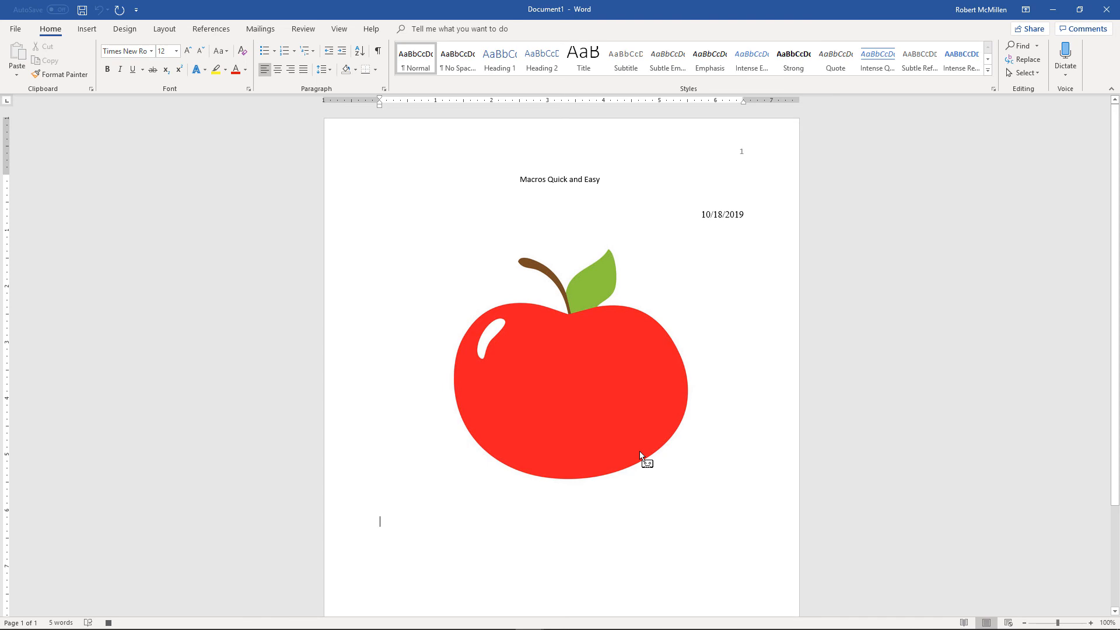
Add the caption 'The Fruit Company' under the apple, centred in large Calibri type
{"action": "type", "text": "The"}
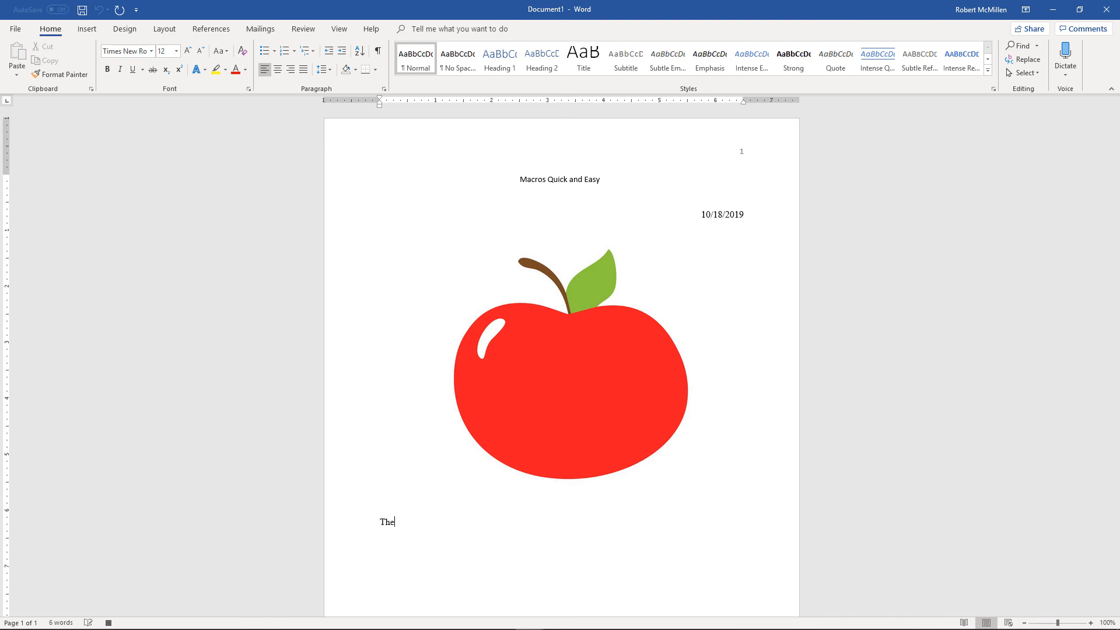
{"action": "type", "text": "Fruit"}
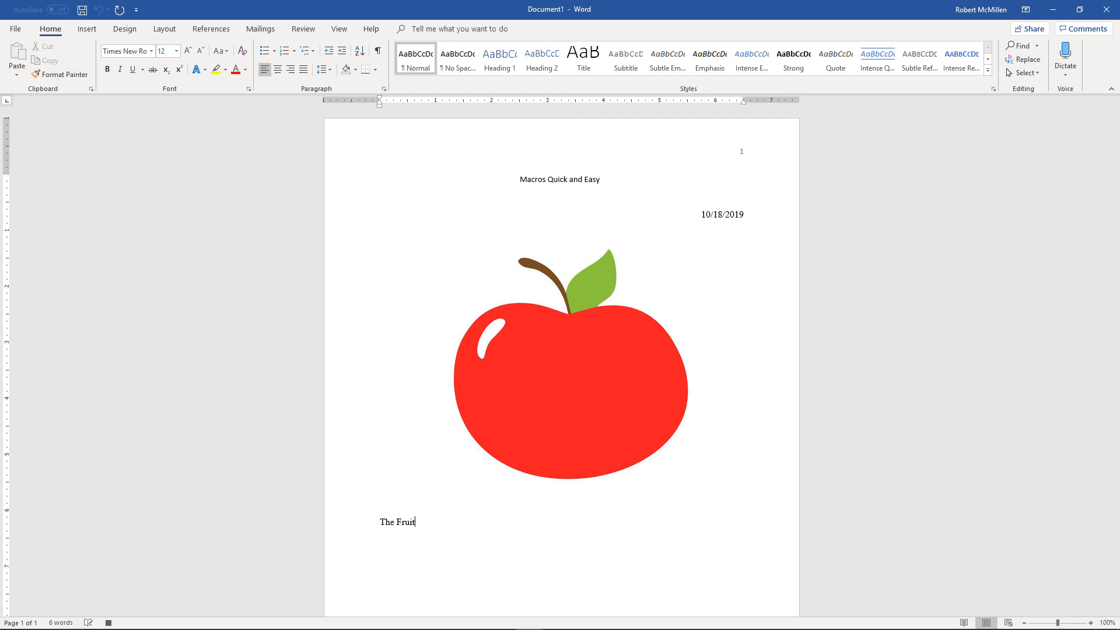
{"action": "type", "text": "Company"}
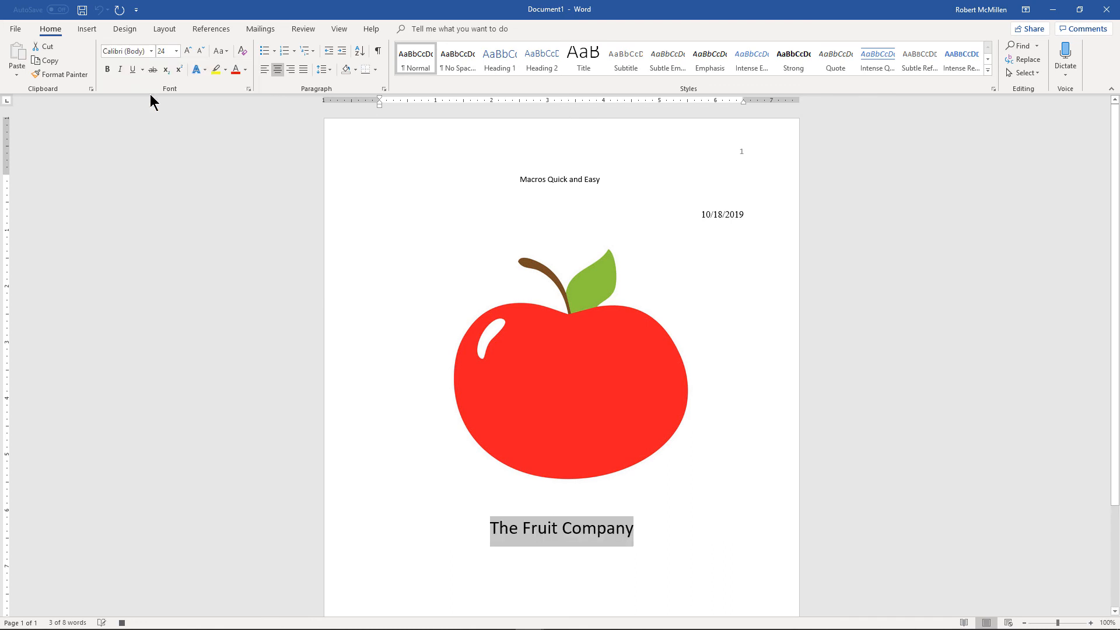
{"action": "mouse_move", "coordinate": [187, 50]}
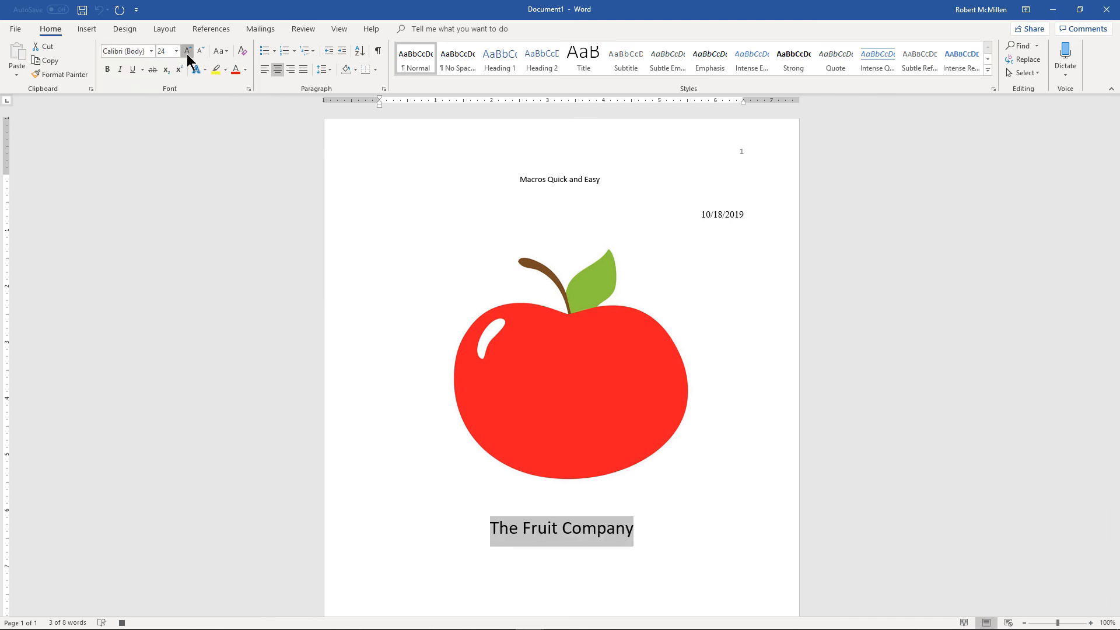
{"action": "left_click", "coordinate": [187, 50]}
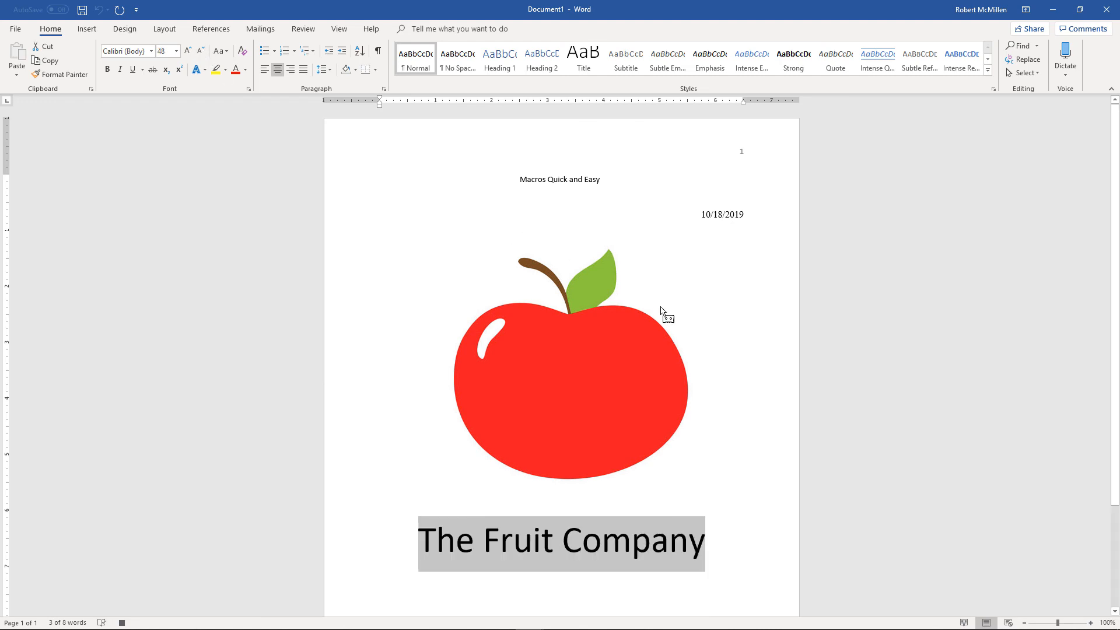
{"action": "mouse_move", "coordinate": [705, 377]}
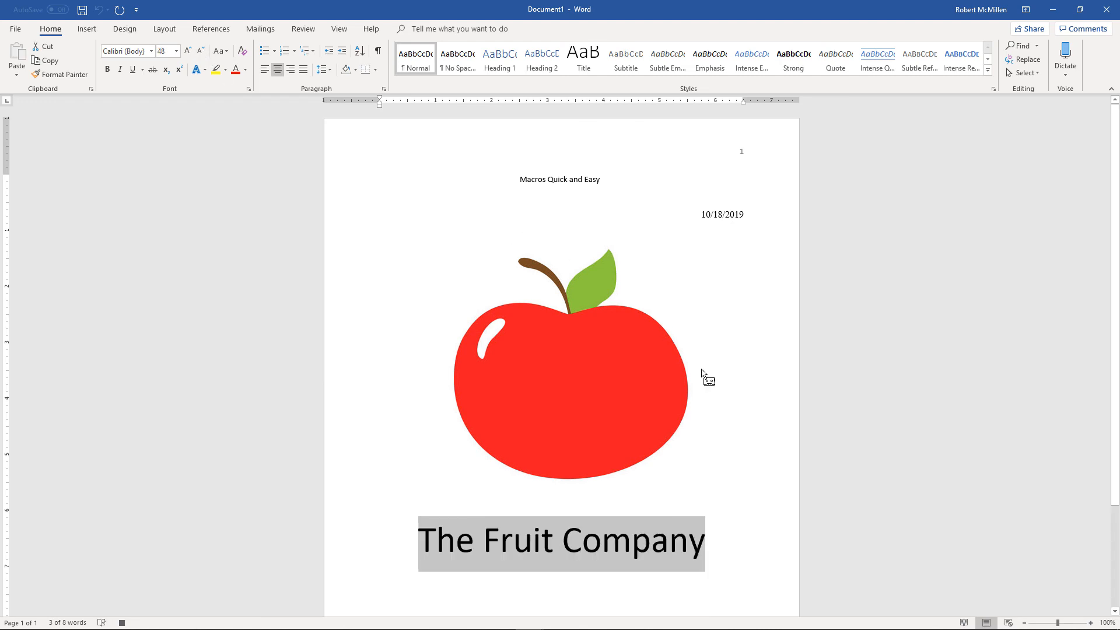
{"action": "left_click", "coordinate": [739, 504]}
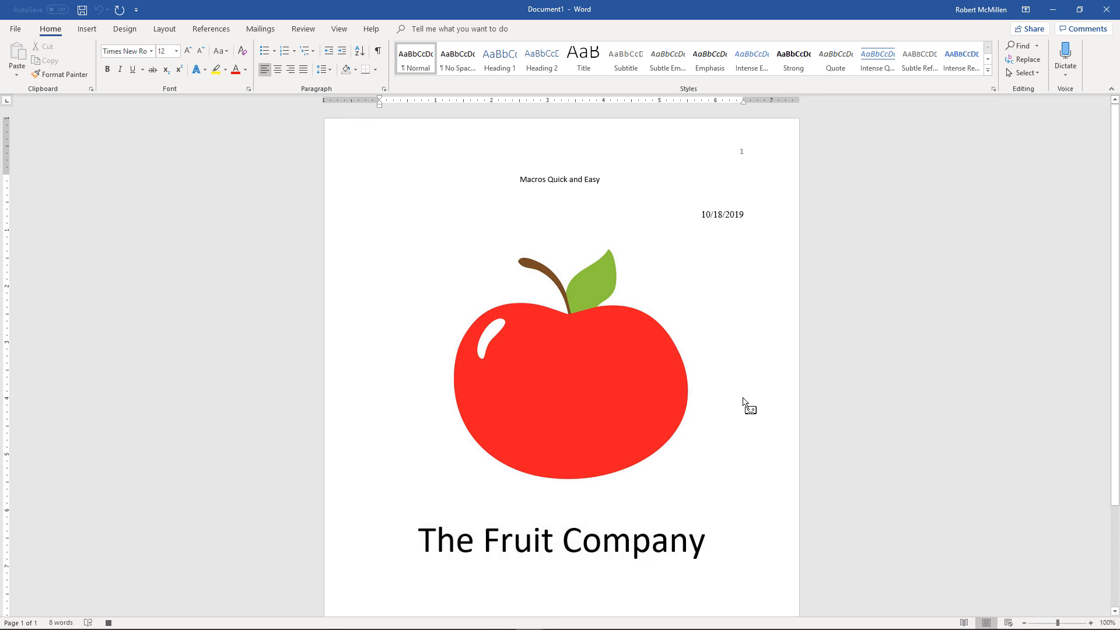
Stop the macro recording from the View ribbon's Macros commands
{"action": "left_click", "coordinate": [740, 504]}
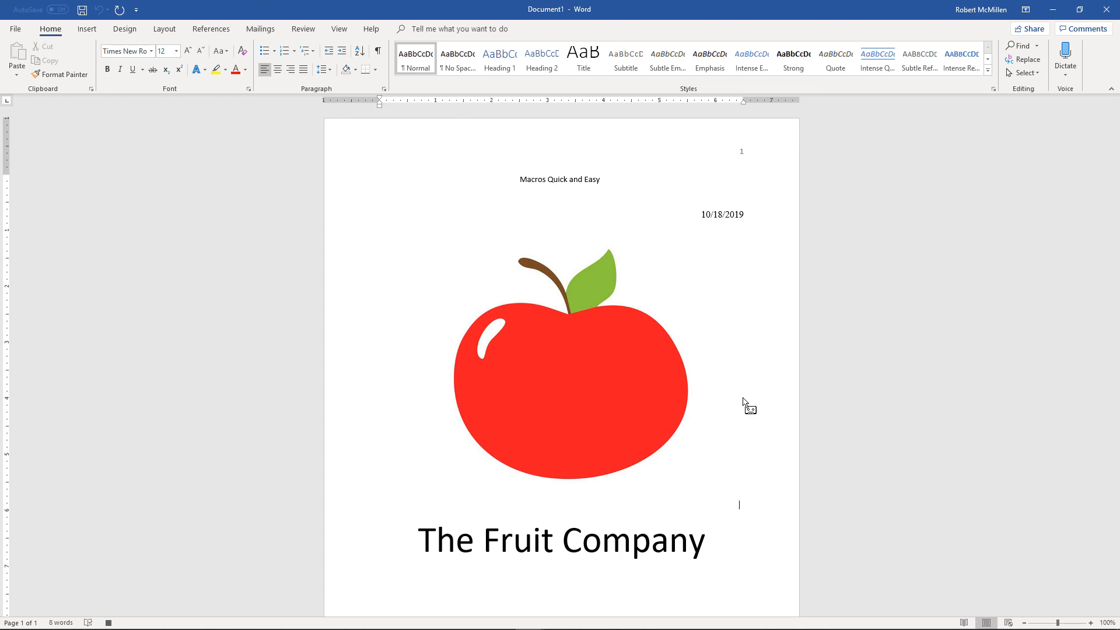
{"action": "mouse_move", "coordinate": [338, 28]}
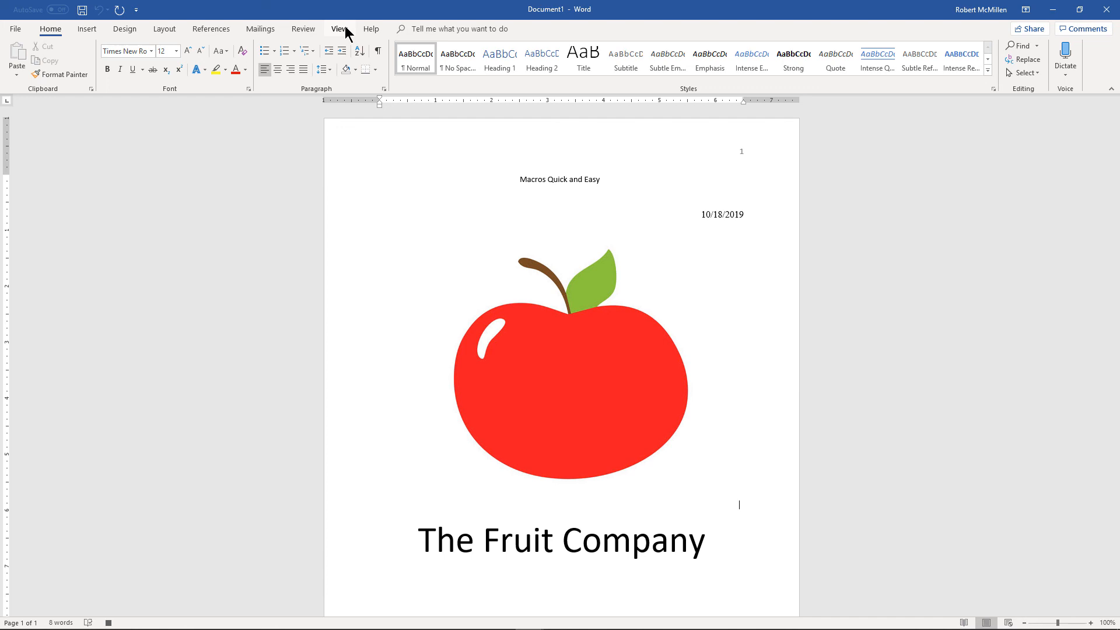
{"action": "left_click", "coordinate": [340, 28]}
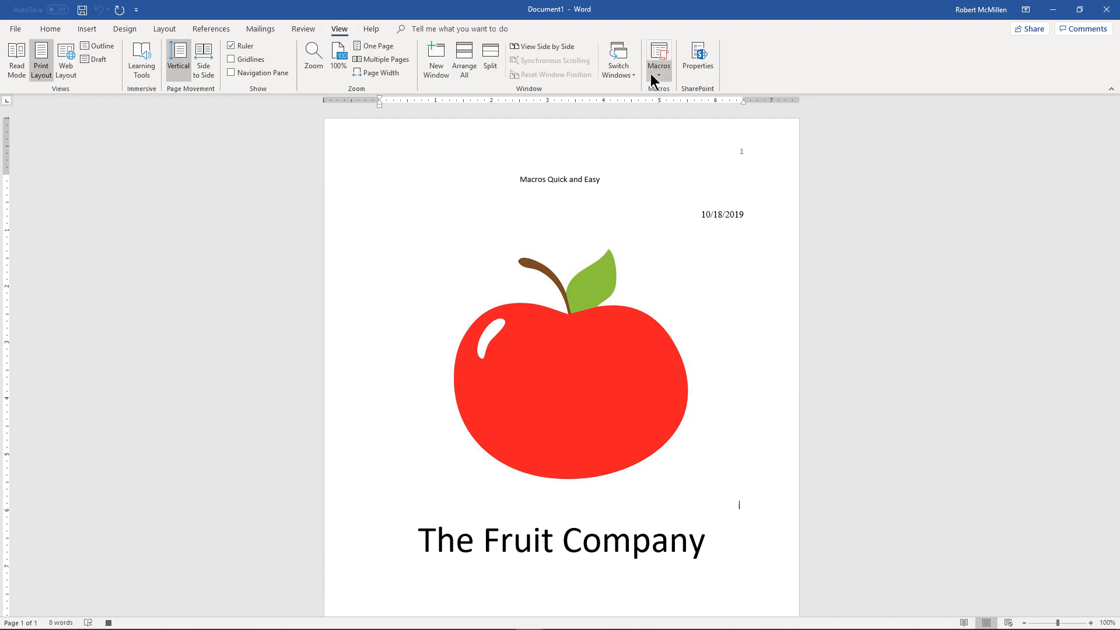
{"action": "mouse_move", "coordinate": [664, 112]}
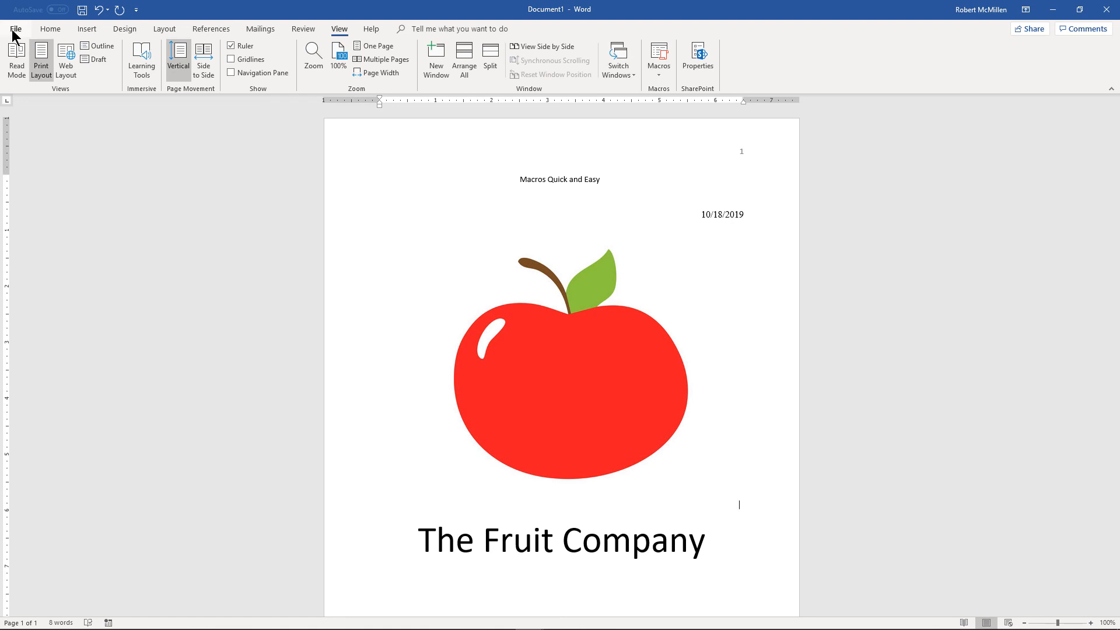
Create a new blank Document2 and run the Alt+8 macro to rebuild the cover page
{"action": "left_click", "coordinate": [15, 28]}
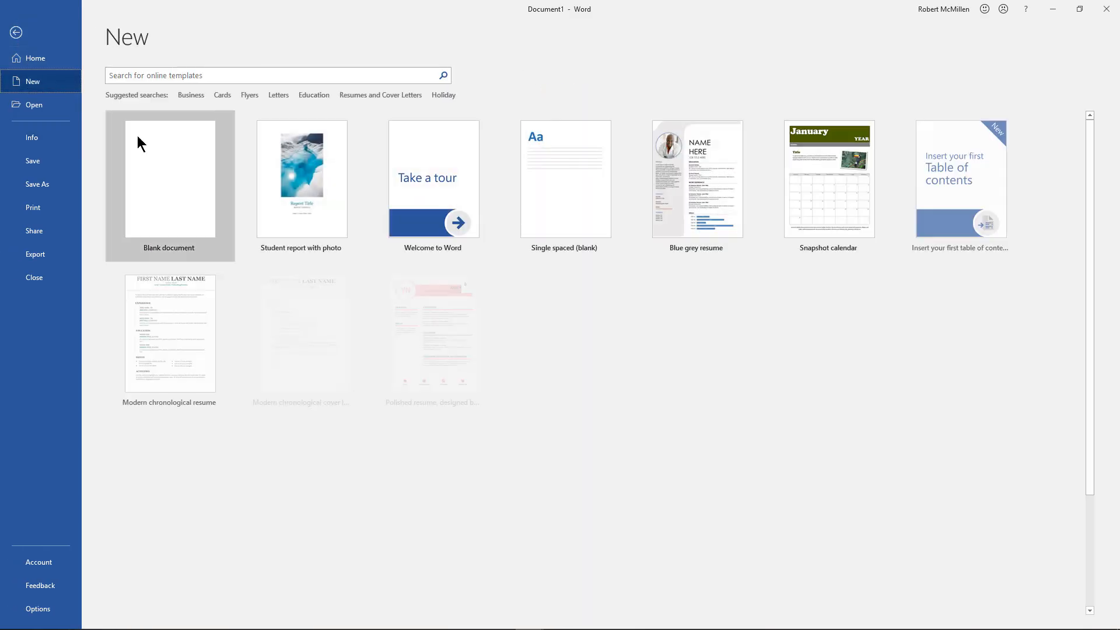
{"action": "left_click", "coordinate": [169, 179]}
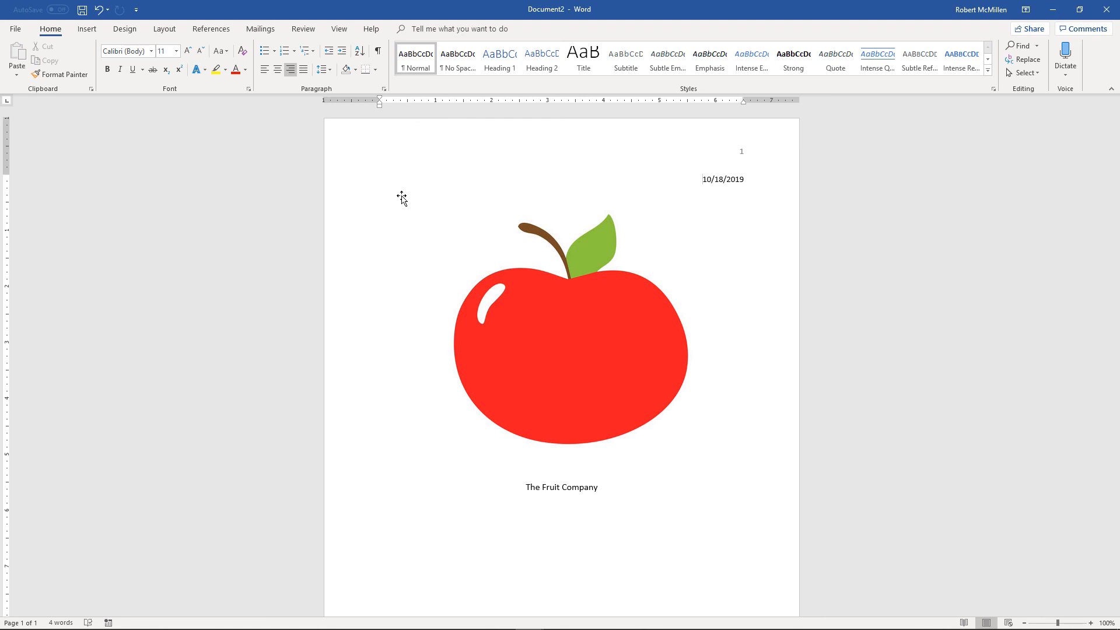
{"action": "left_click", "coordinate": [702, 179]}
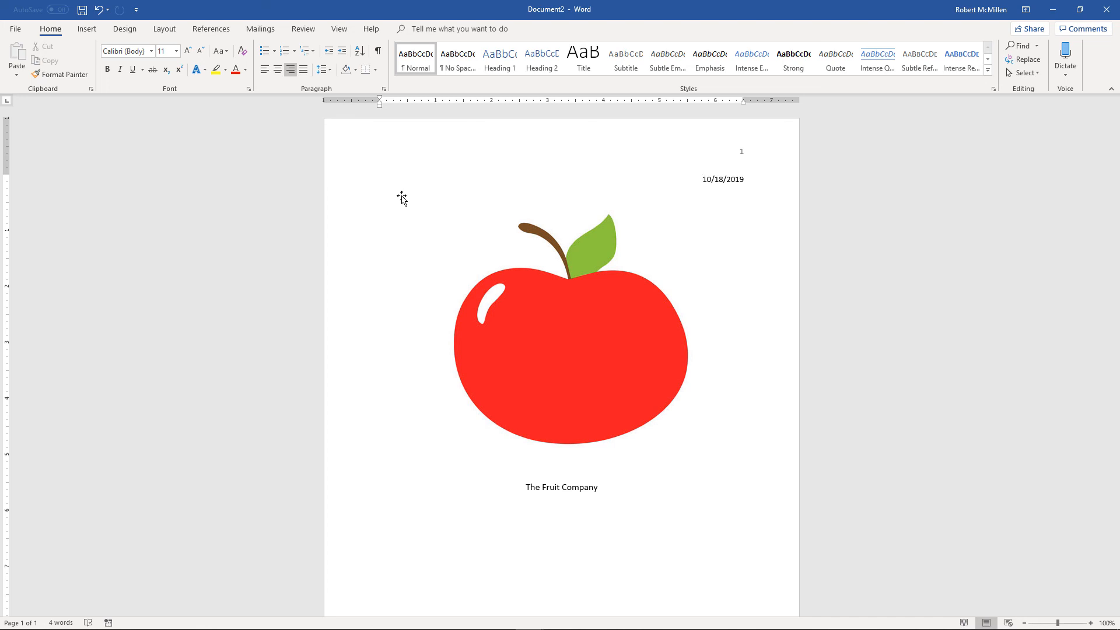
{"action": "left_click", "coordinate": [702, 180]}
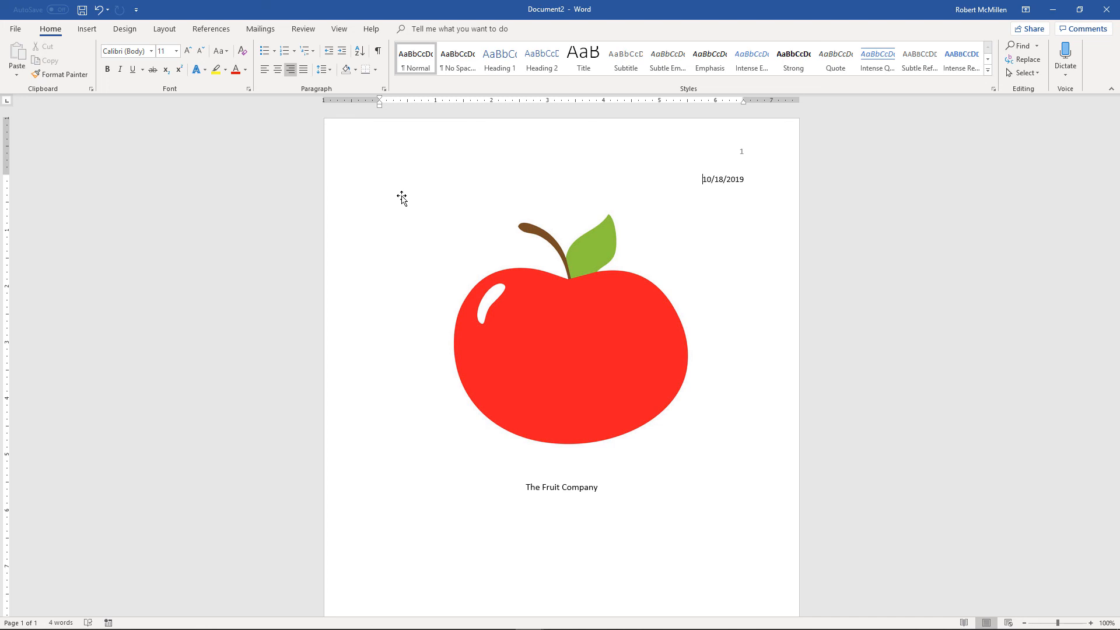